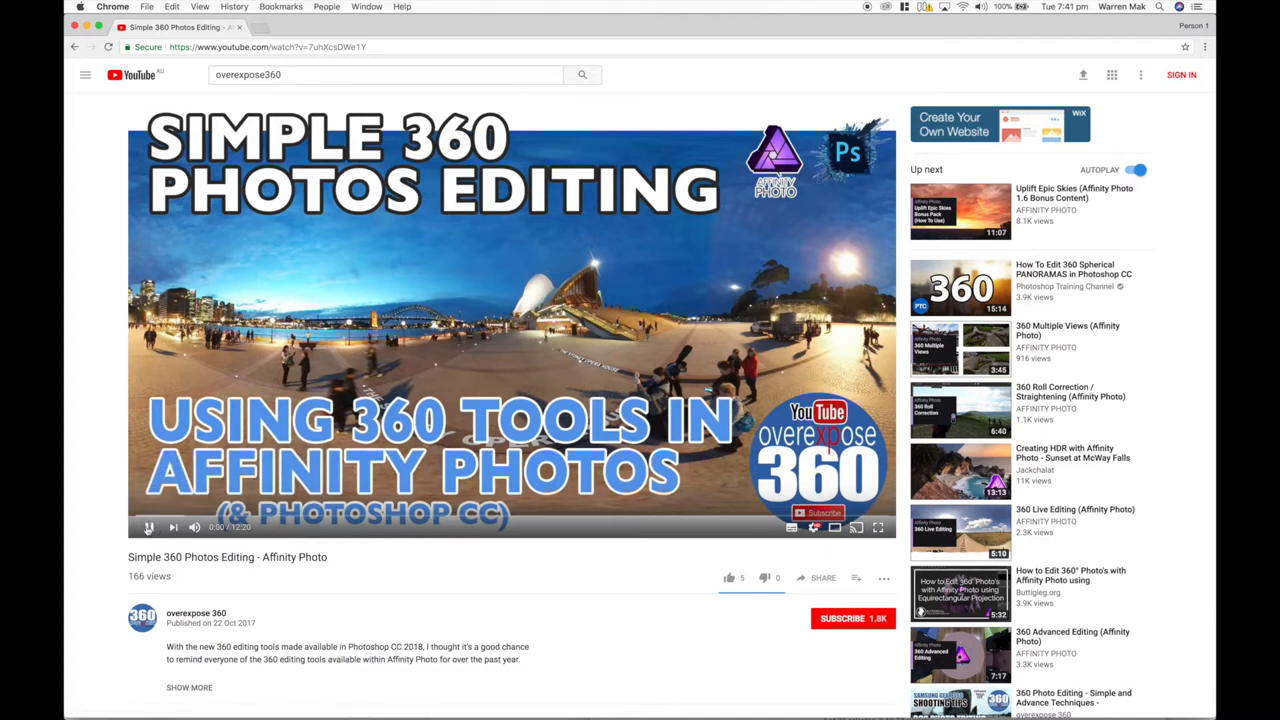
Play the Affinity Photo 360 editing video full screen and scroll the page down
left_click(148, 527)
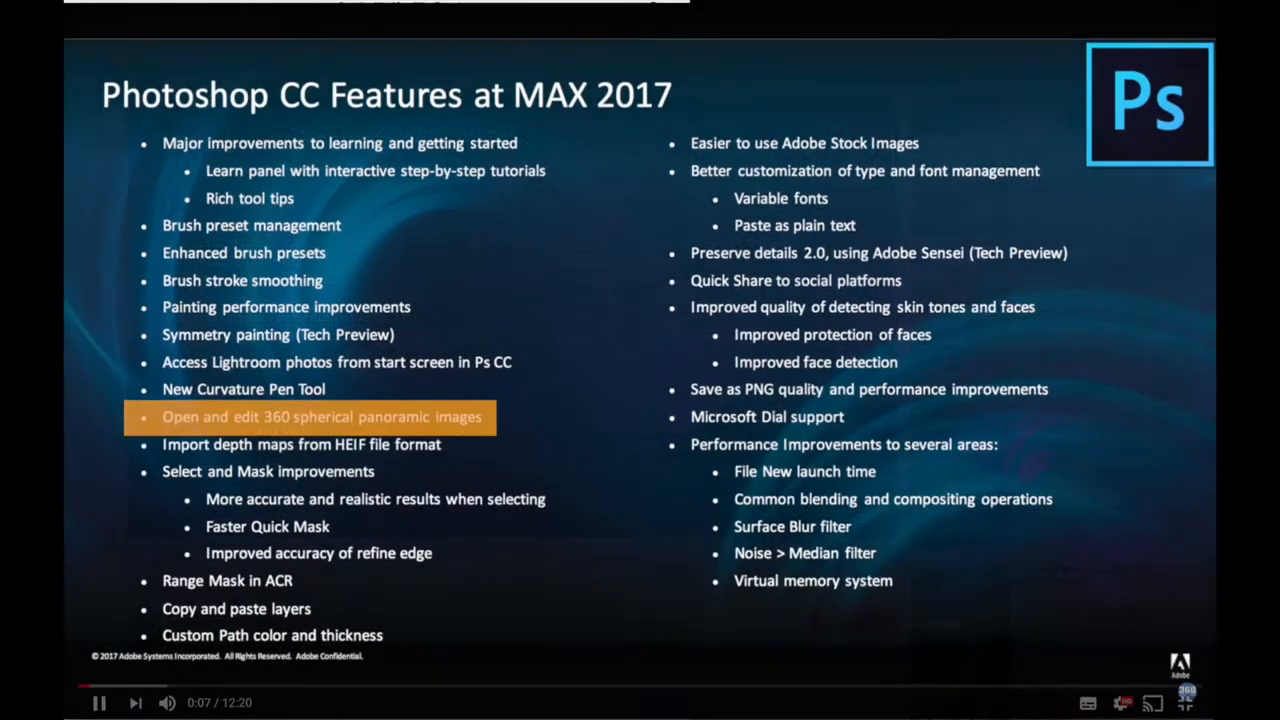
left_click(1184, 702)
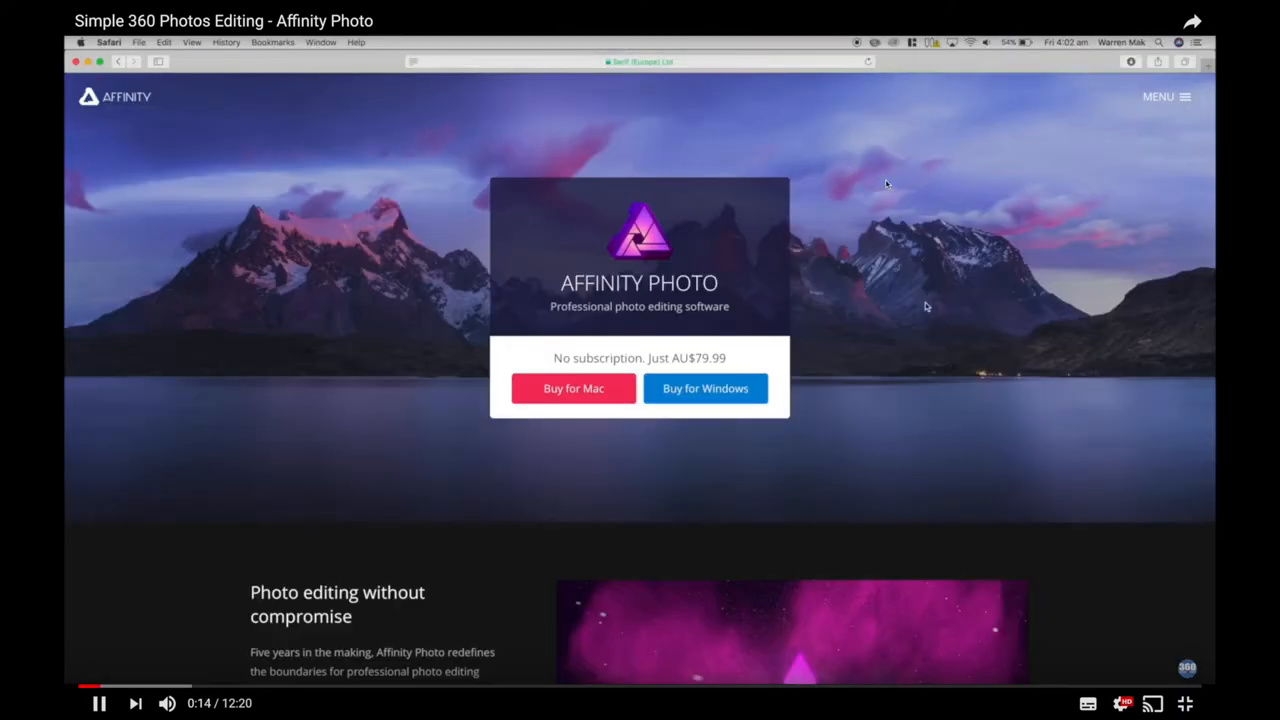
scroll("down", 3)
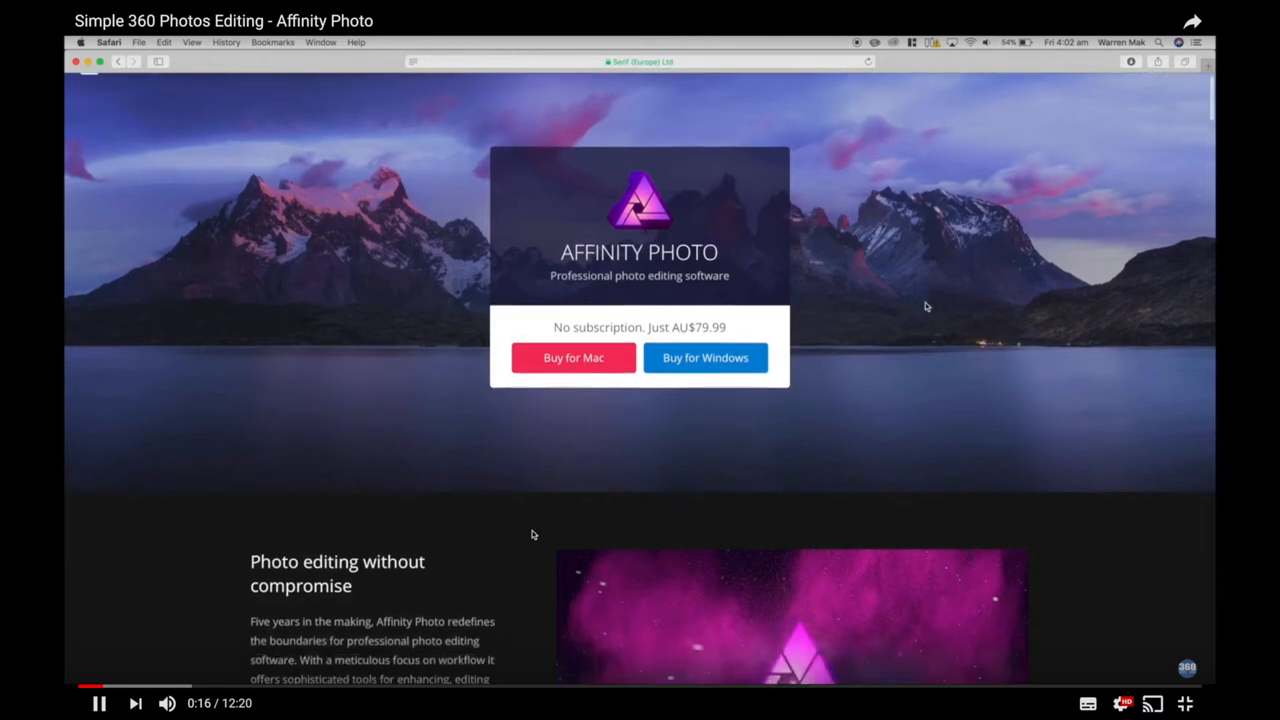
scroll("down", 3)
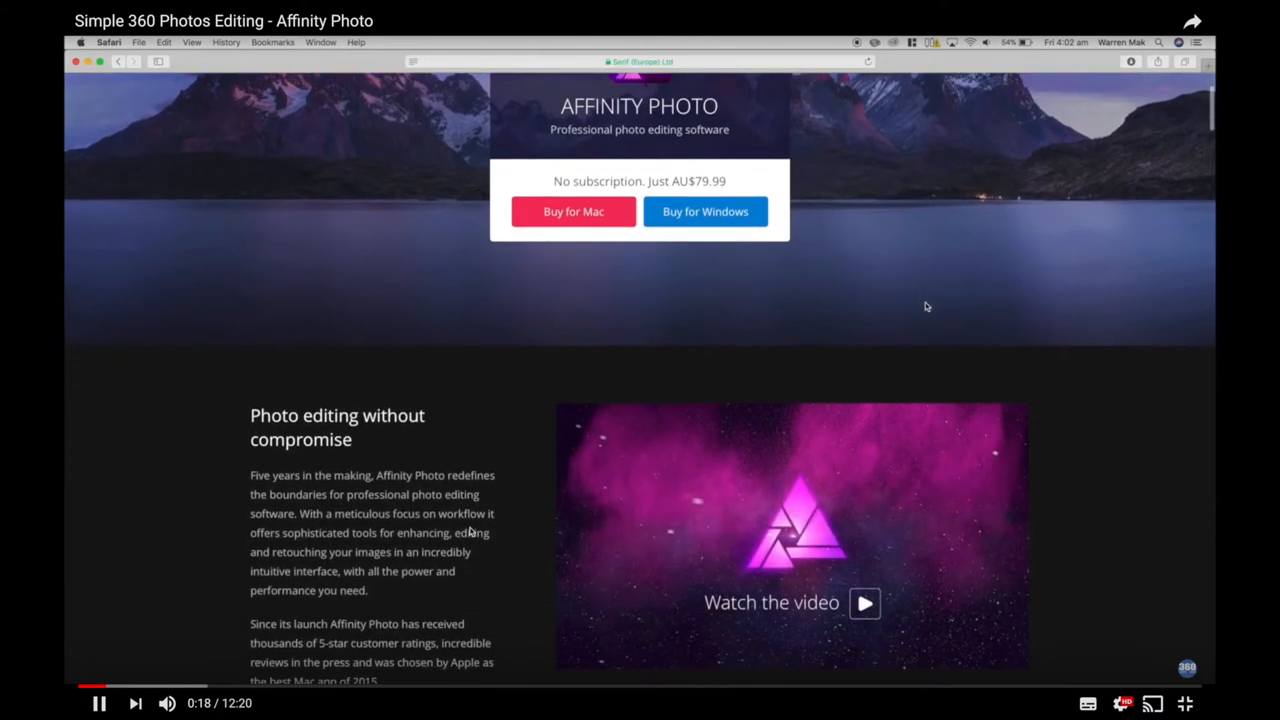
scroll("down", 3)
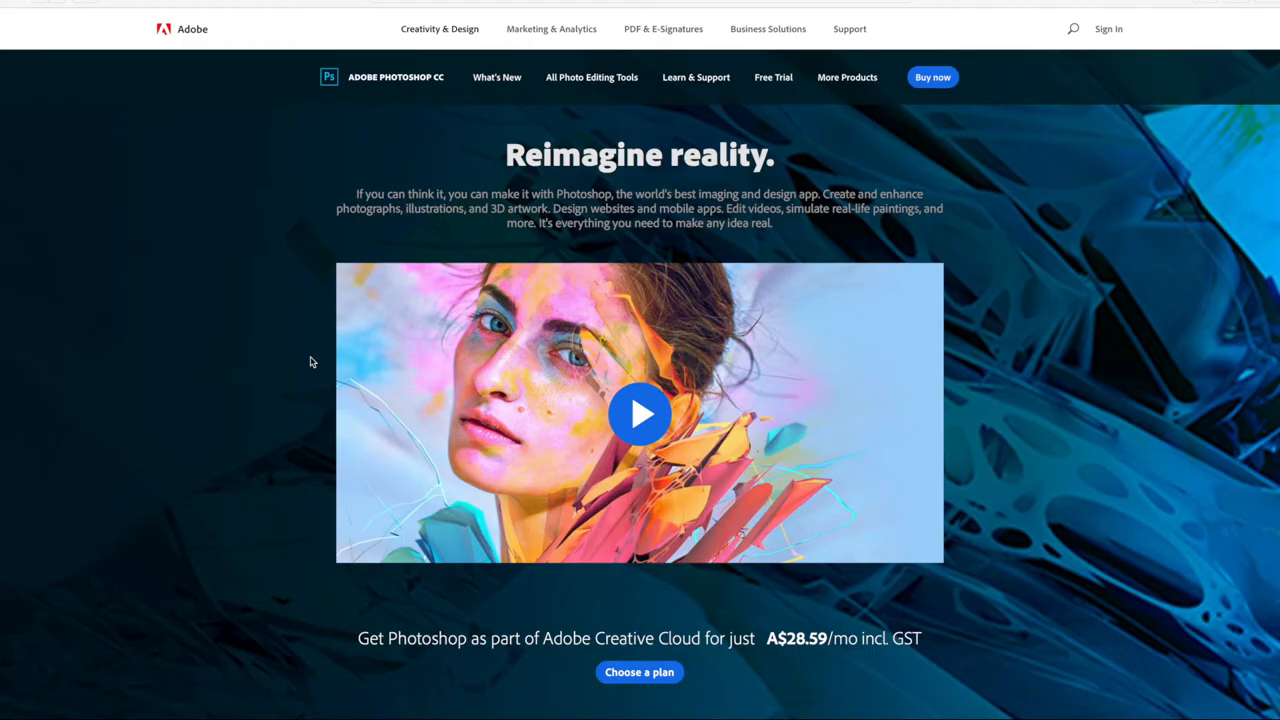
mouse_move(992, 233)
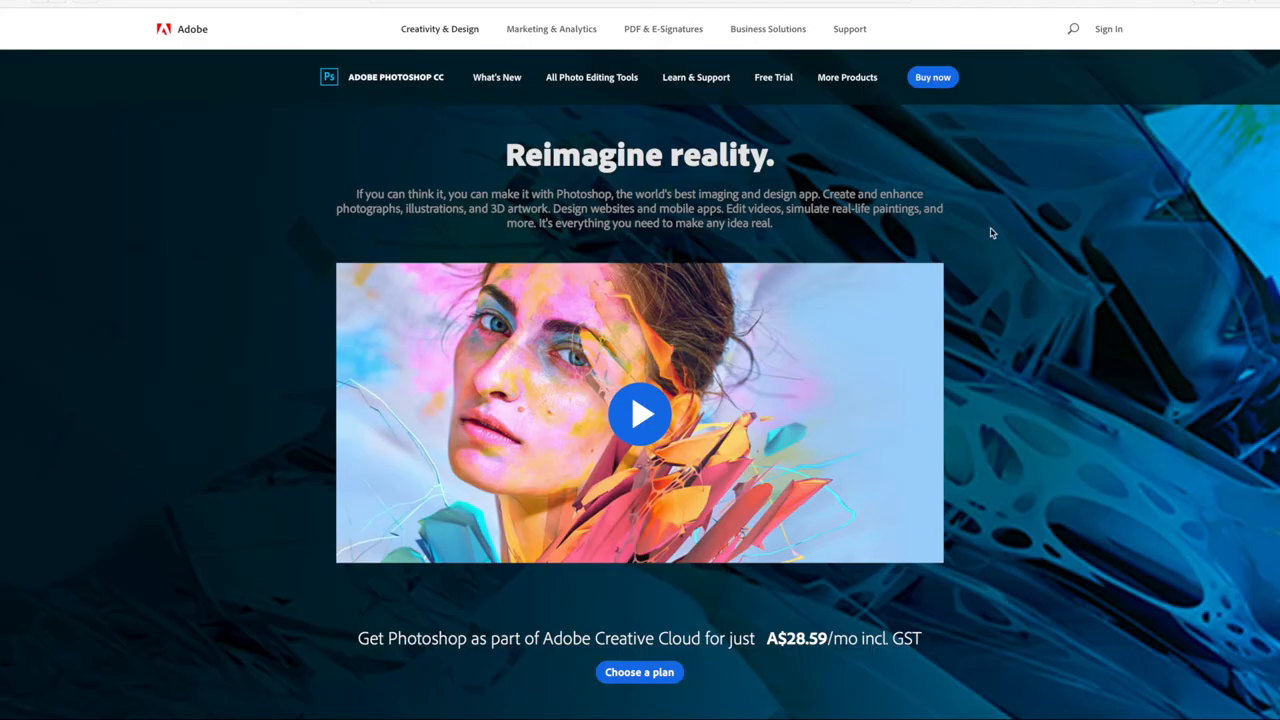
Scroll the Adobe Photoshop CC page down to the free trial and plans sections
scroll("down", 3)
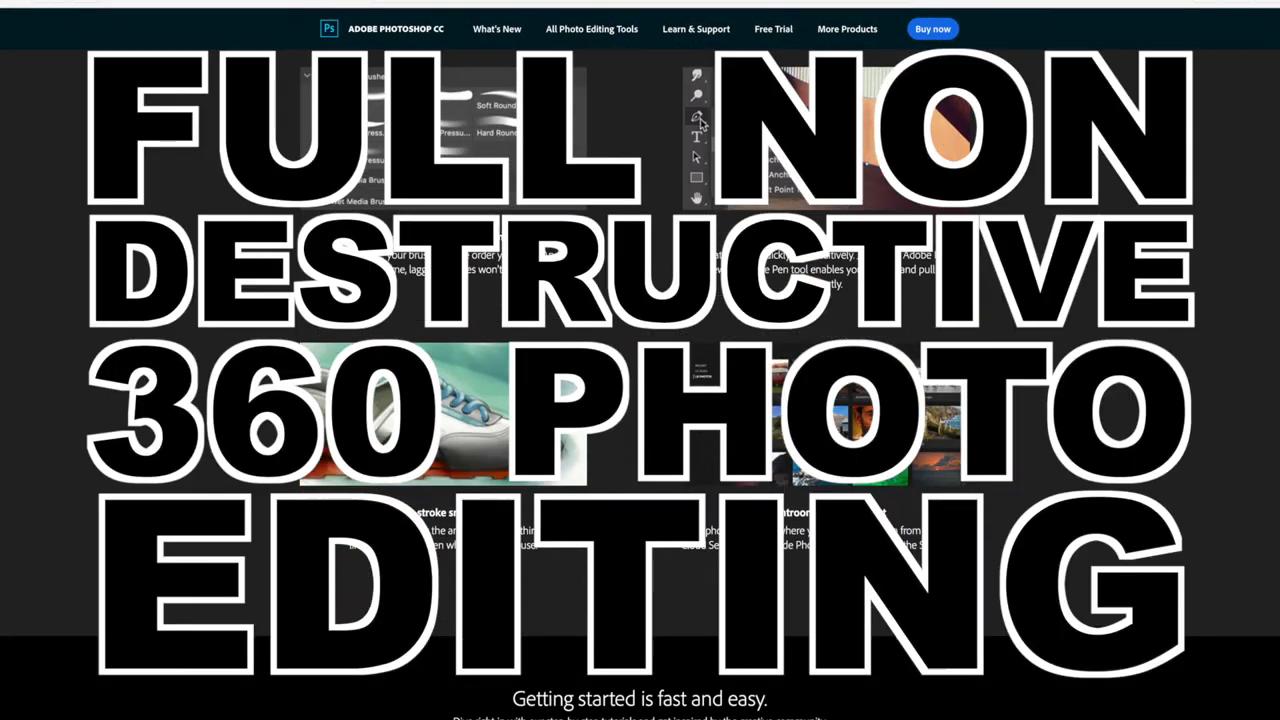
scroll("down", 3)
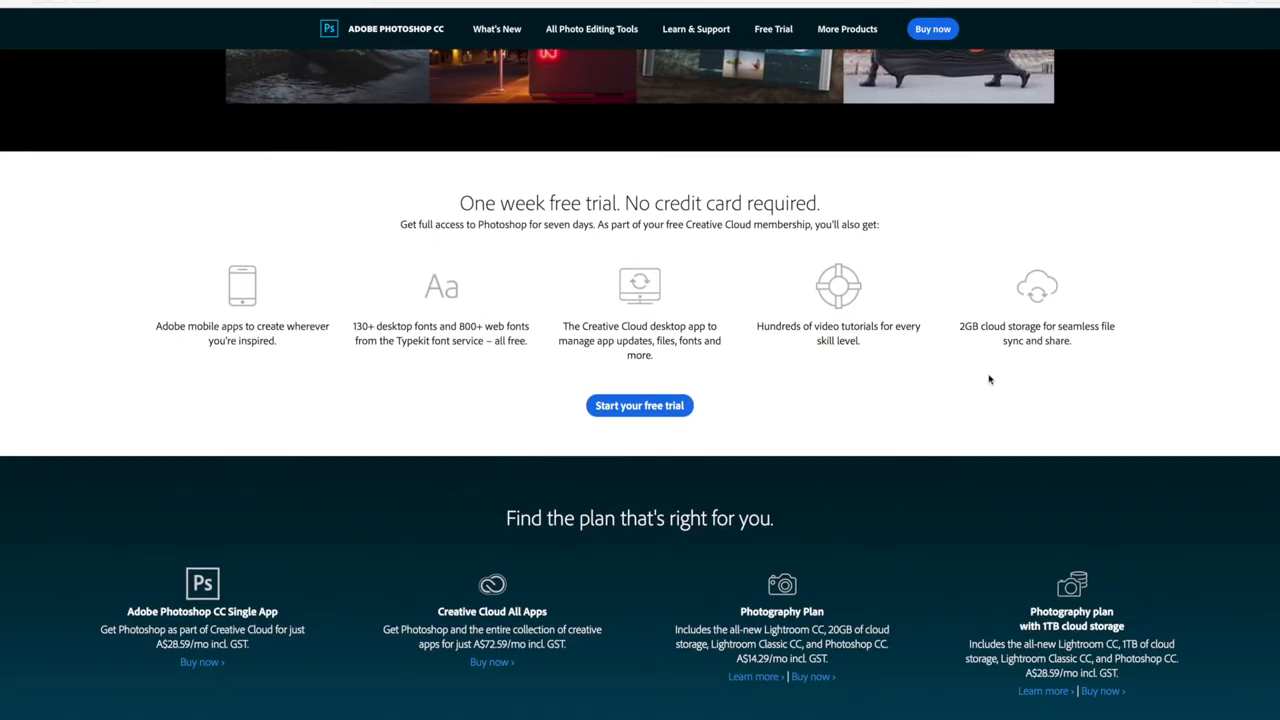
mouse_move(425, 369)
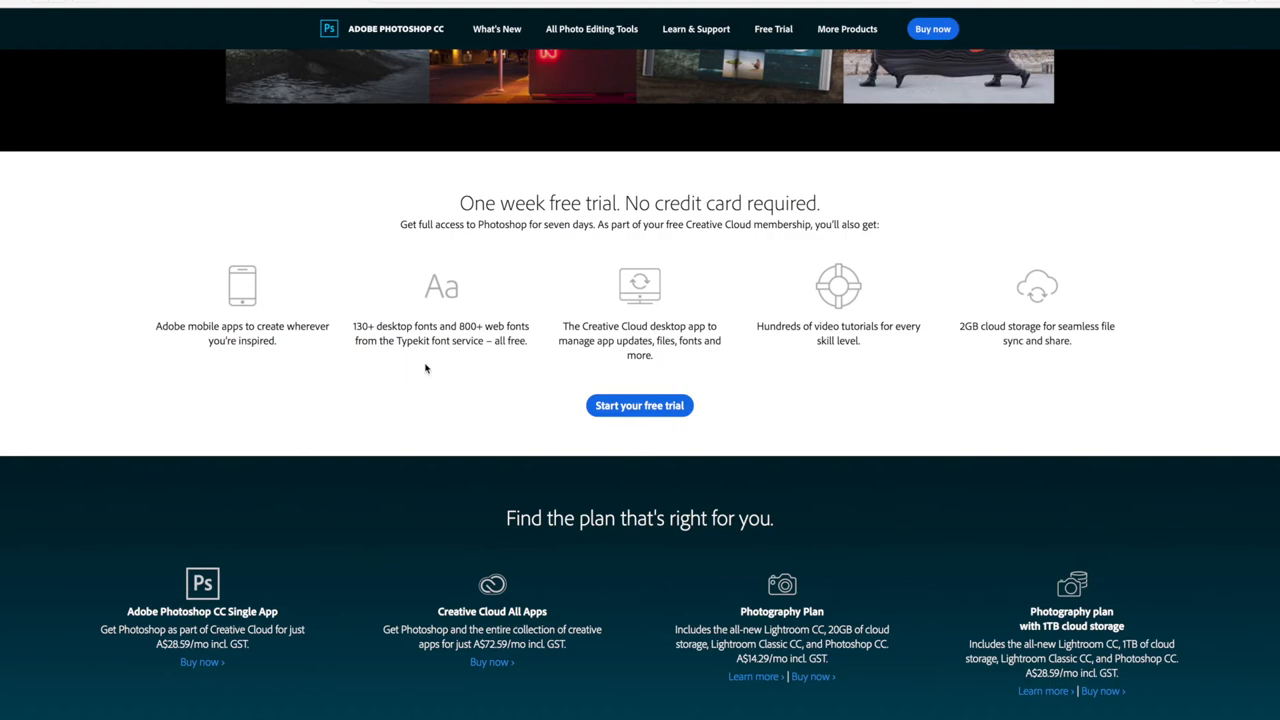
key("F4")
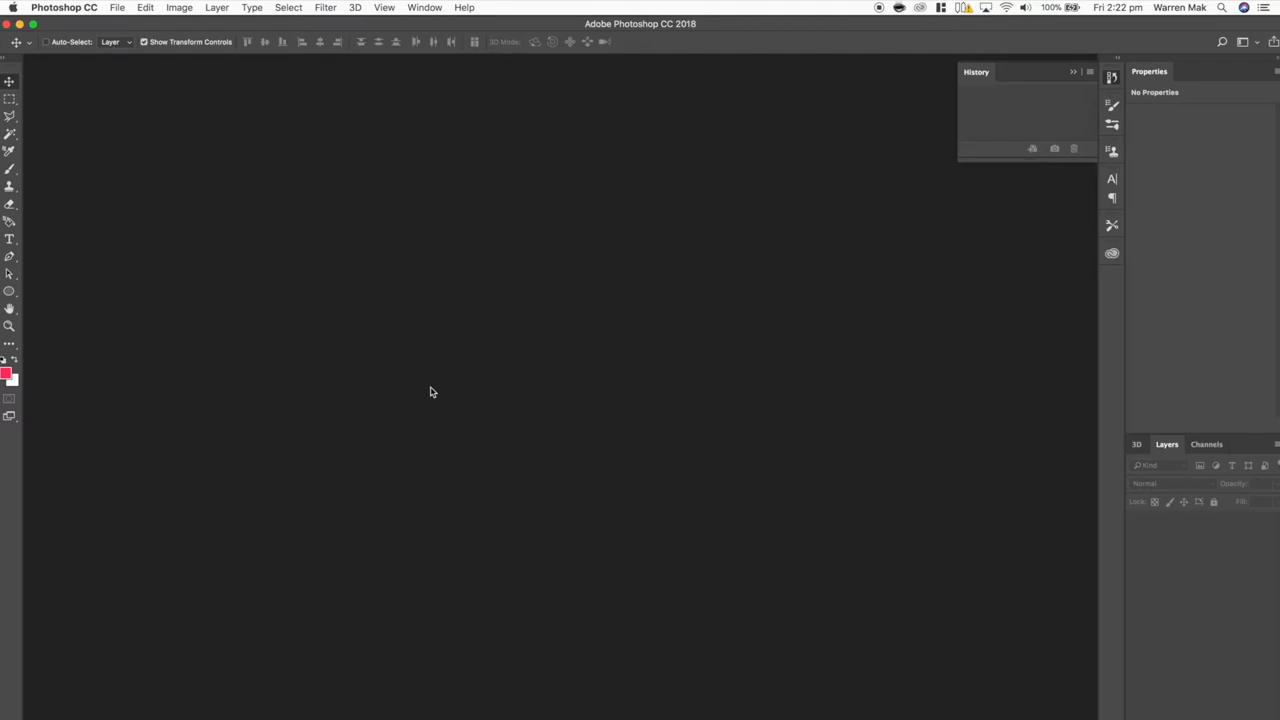
mouse_move(357, 12)
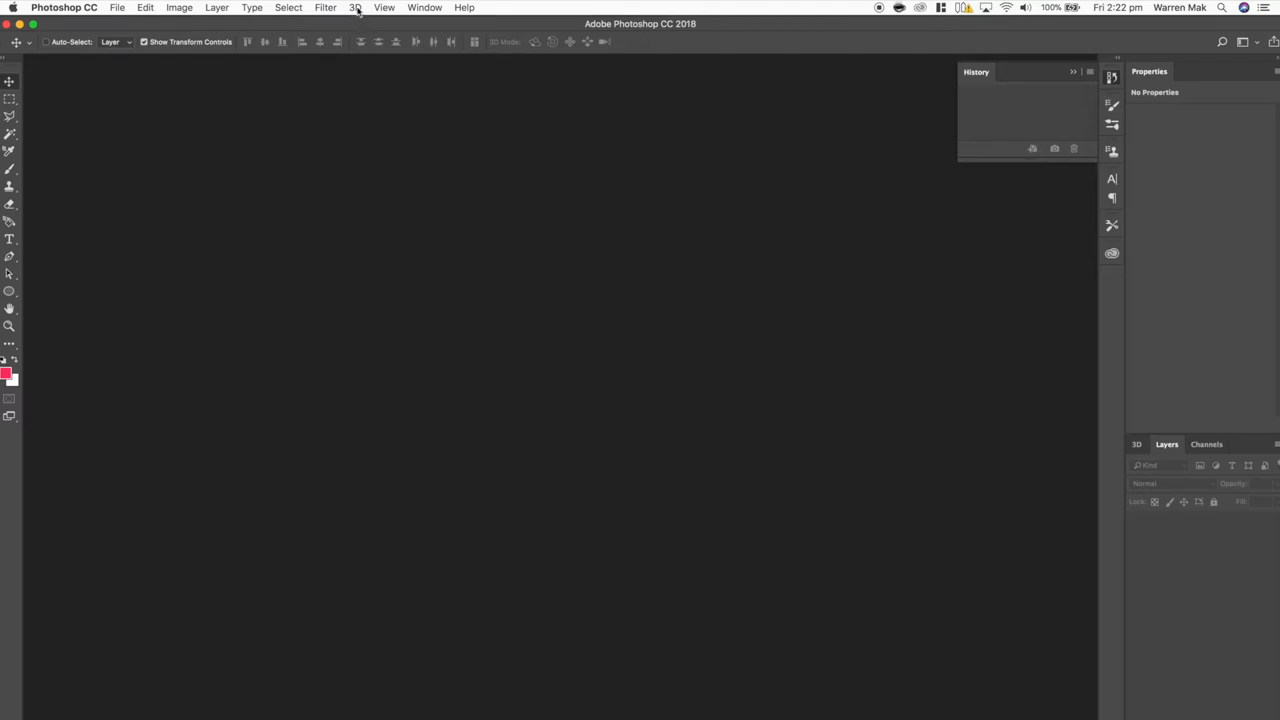
Open the recent Fort Denison panorama SAM_100_0124.jpg from the File menu
left_click(355, 7)
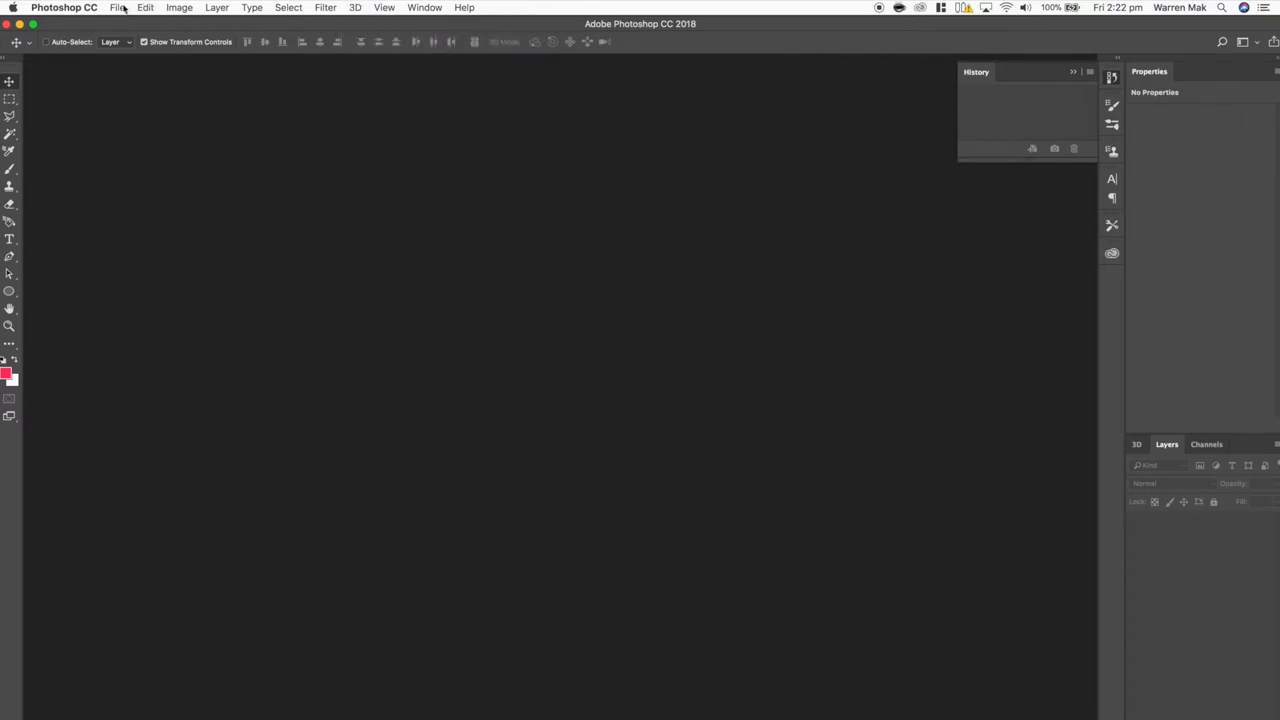
left_click(118, 8)
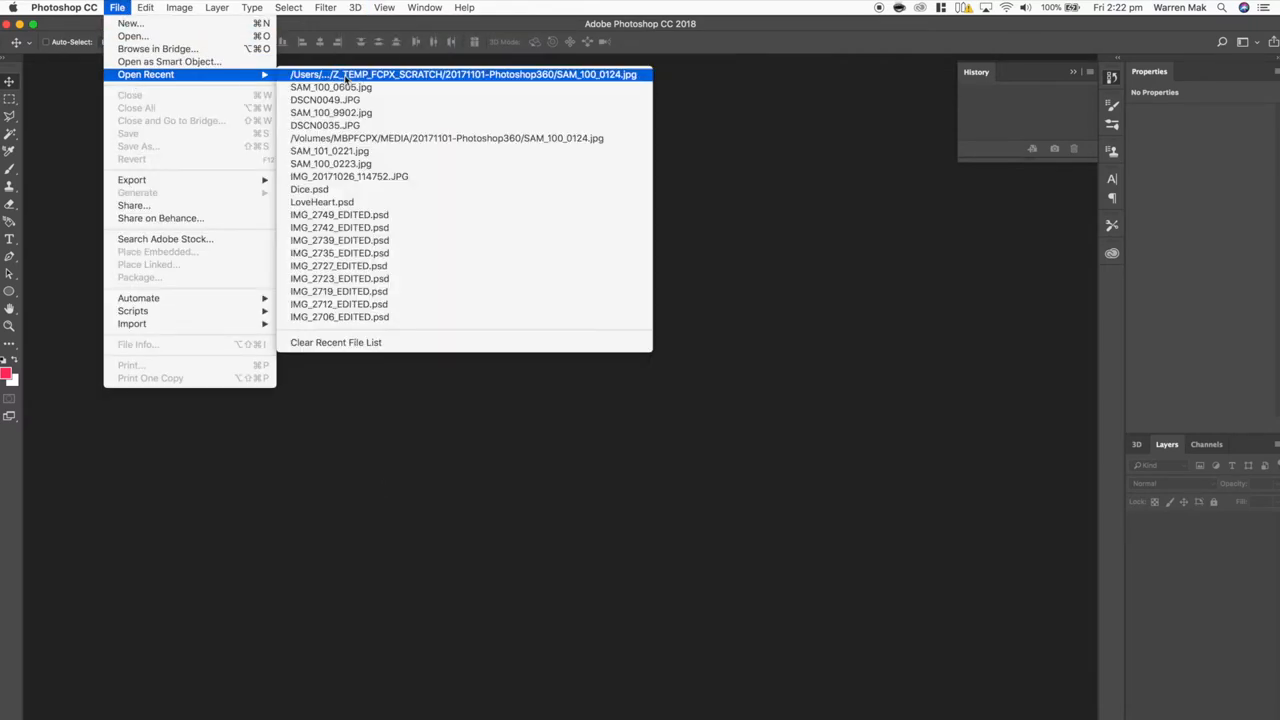
left_click(463, 74)
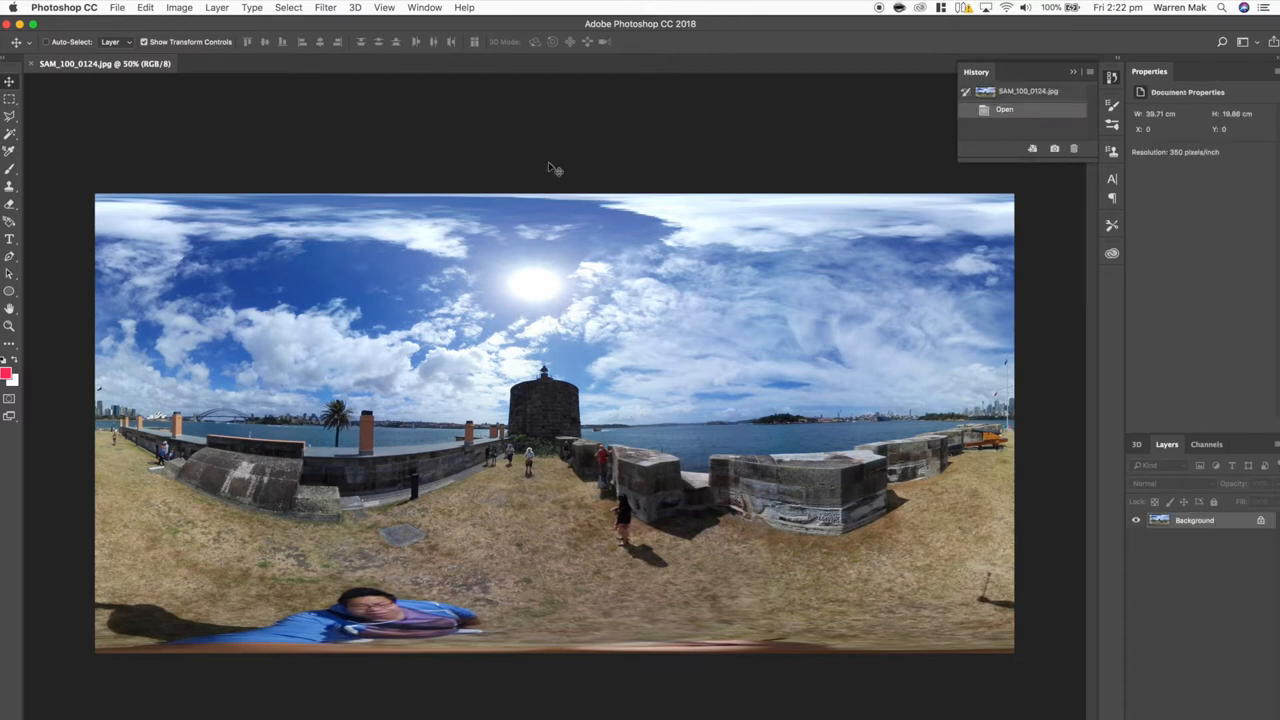
mouse_move(279, 113)
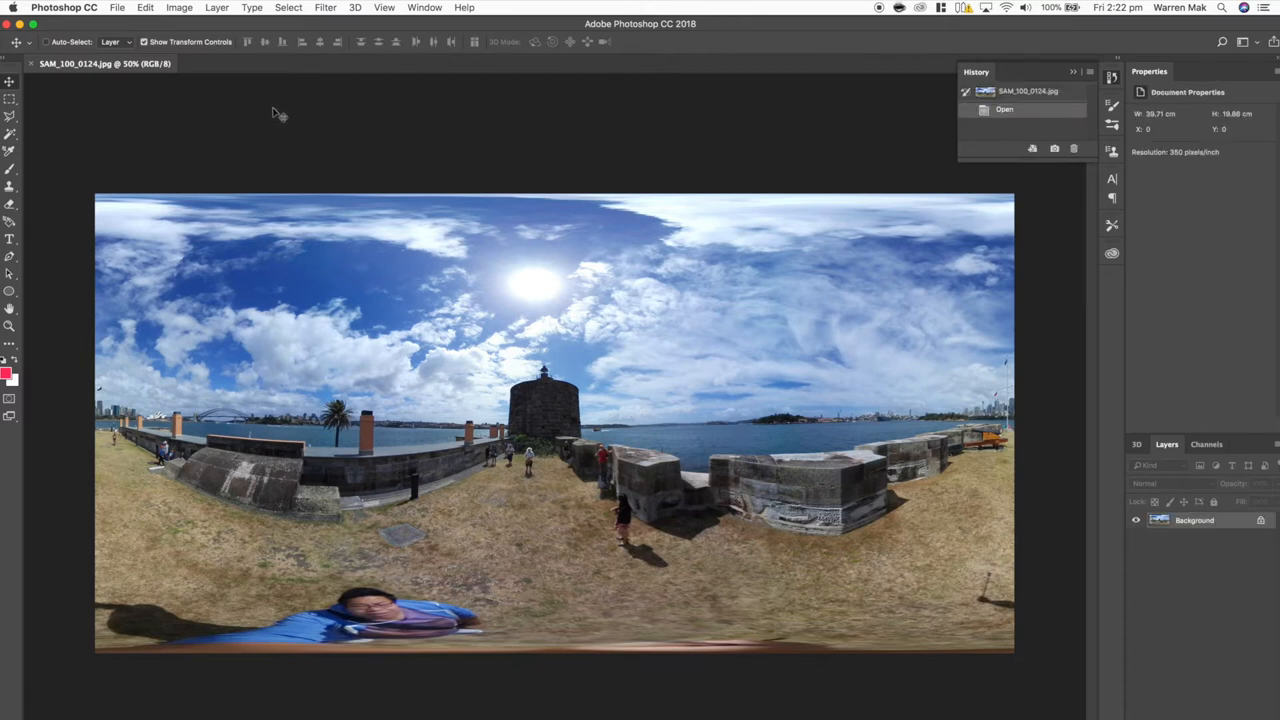
mouse_move(270, 623)
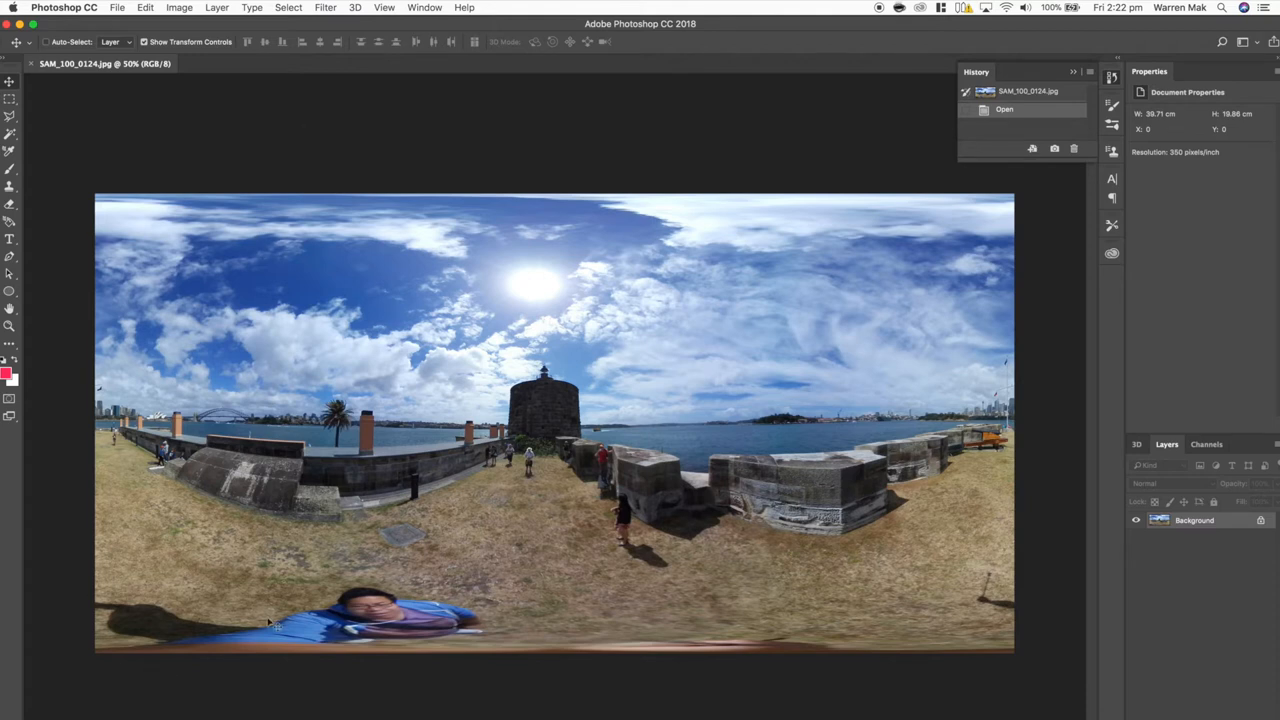
mouse_move(462, 412)
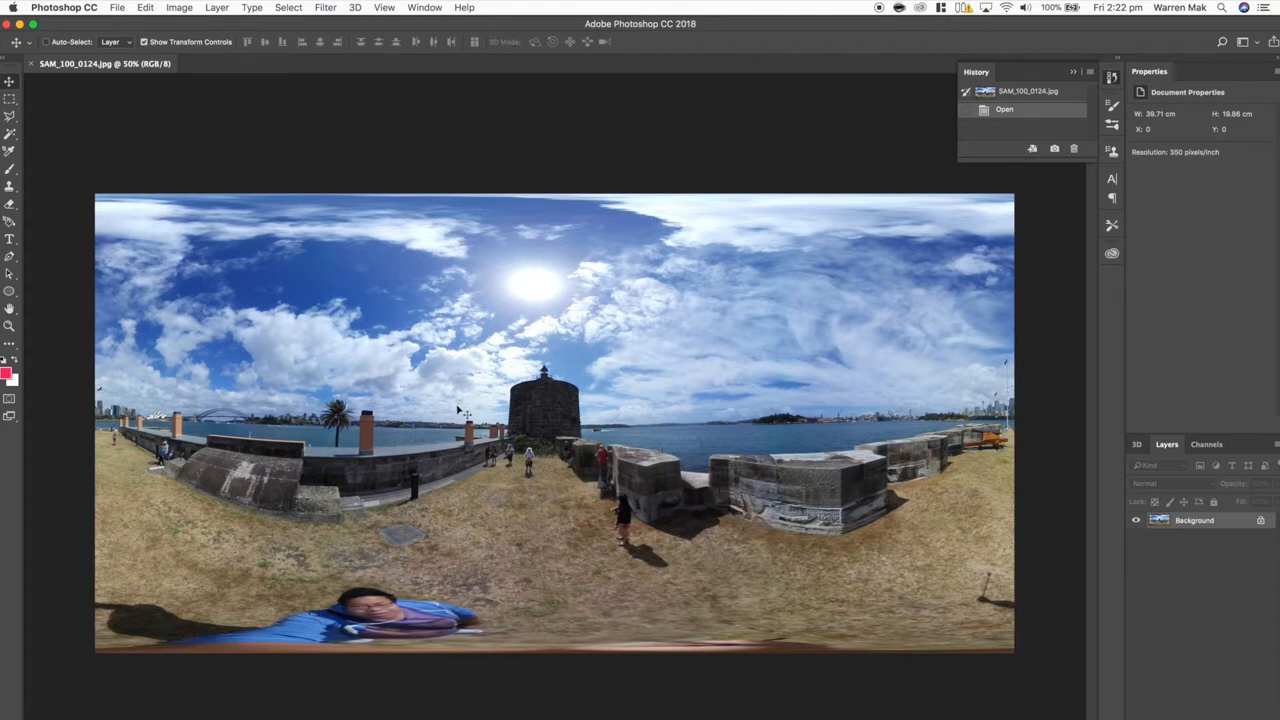
mouse_move(330, 33)
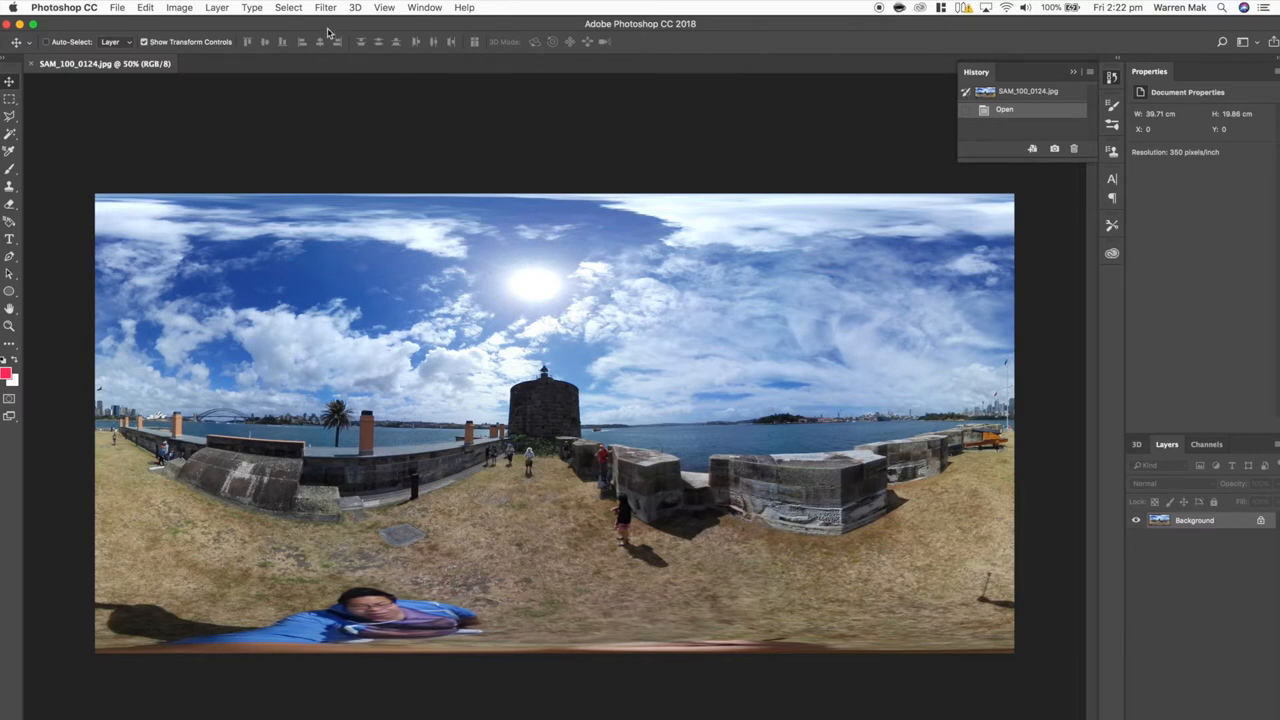
Bring up the 3D menu with its Spherical Panorama options
left_click(355, 8)
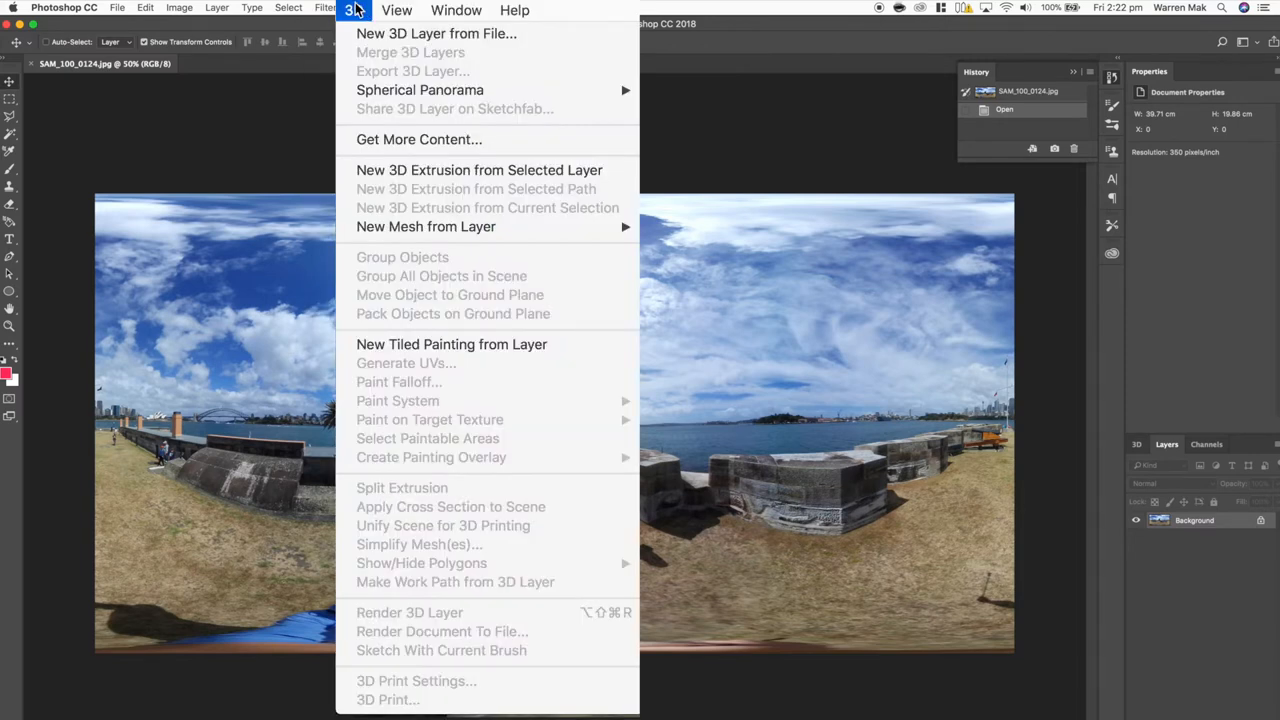
mouse_move(420, 89)
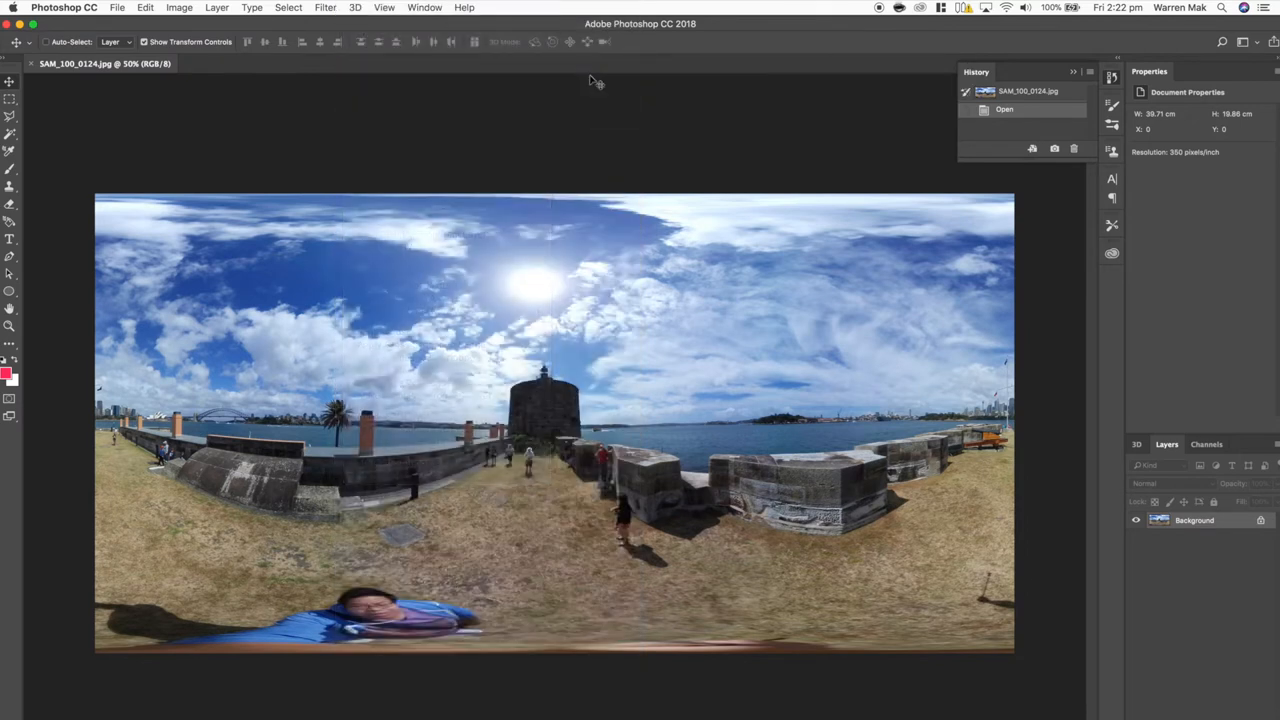
mouse_move(590, 78)
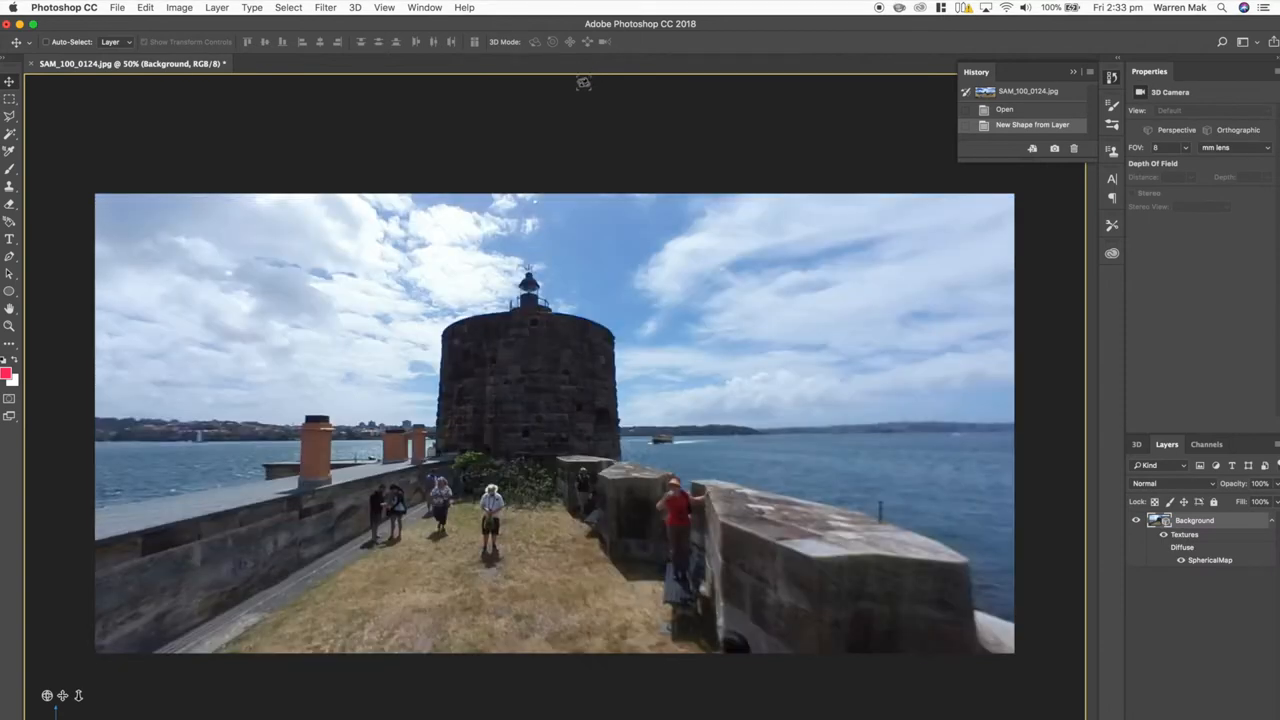
mouse_move(540, 416)
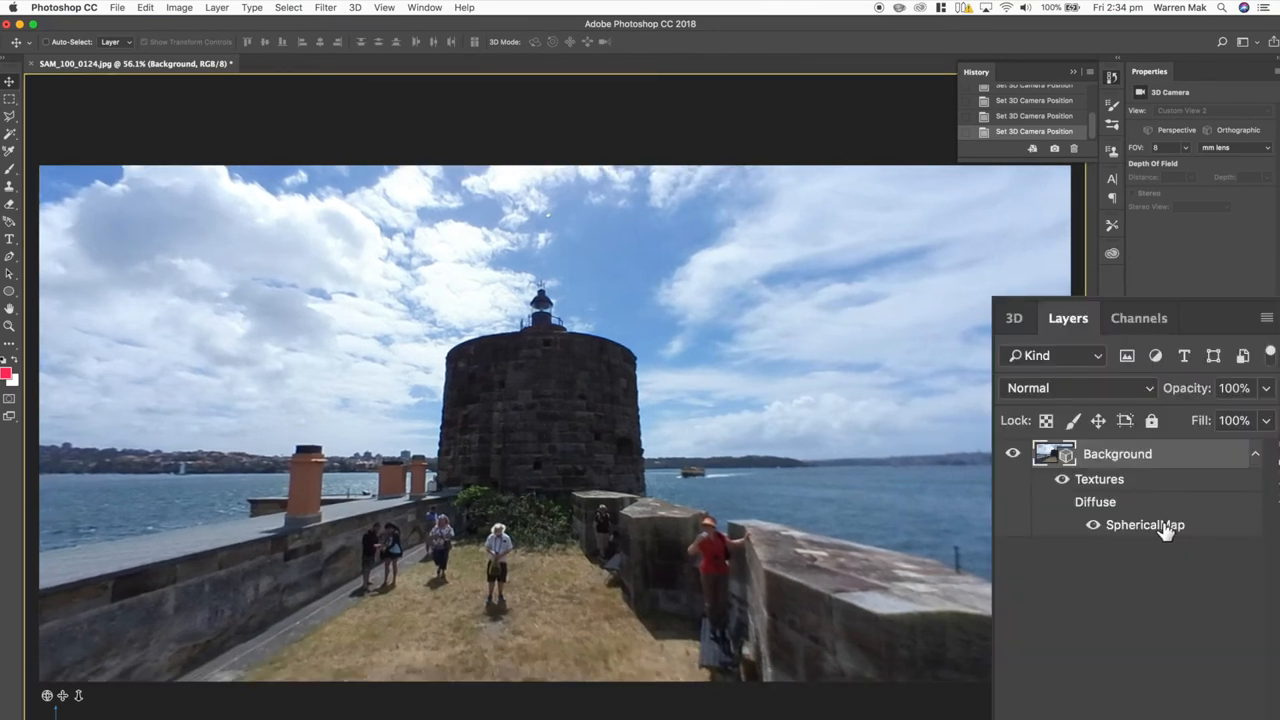
mouse_move(1145, 524)
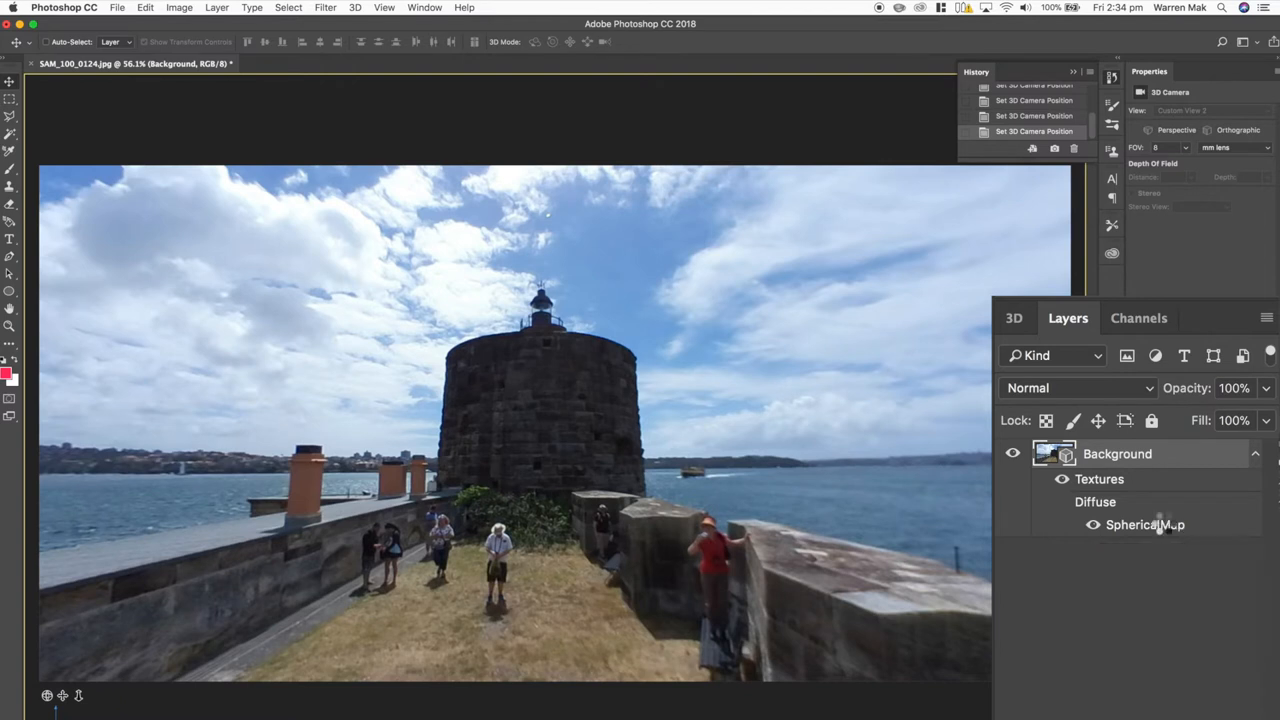
Open the SphericalMap texture as Layer 0.psb and add blank Layer 1
double_click(1145, 524)
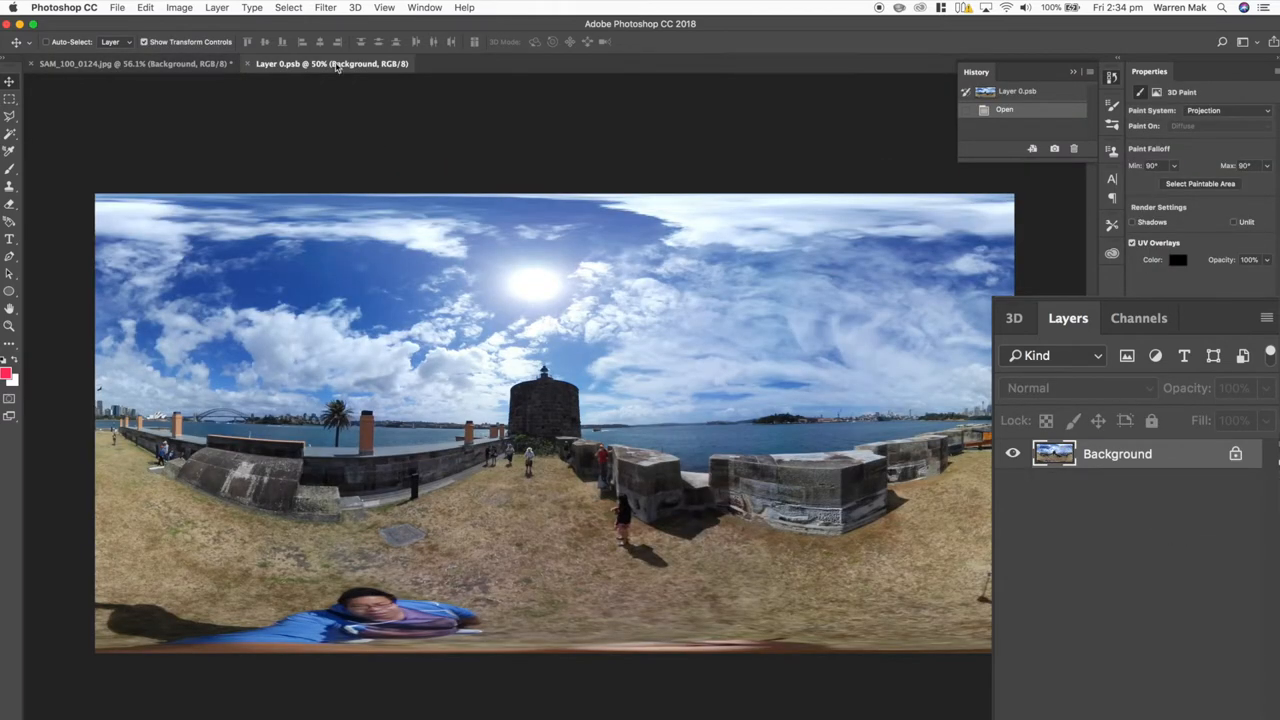
left_click(135, 63)
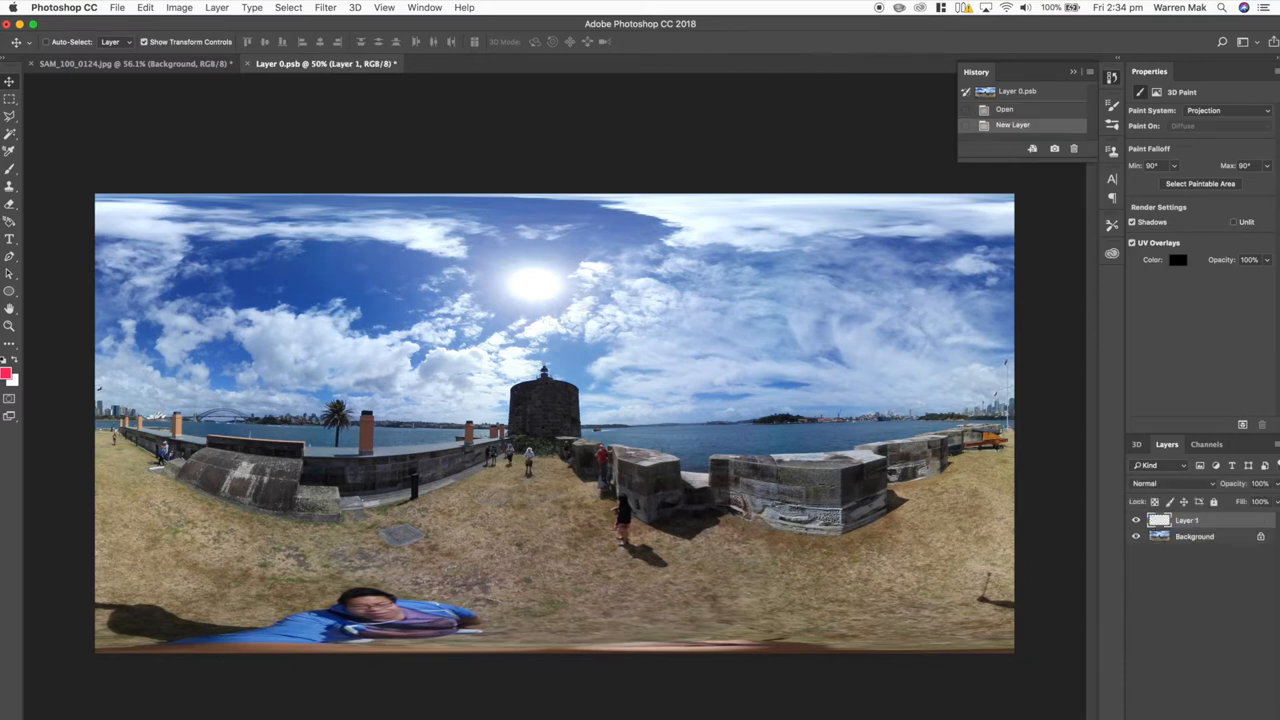
mouse_move(435, 385)
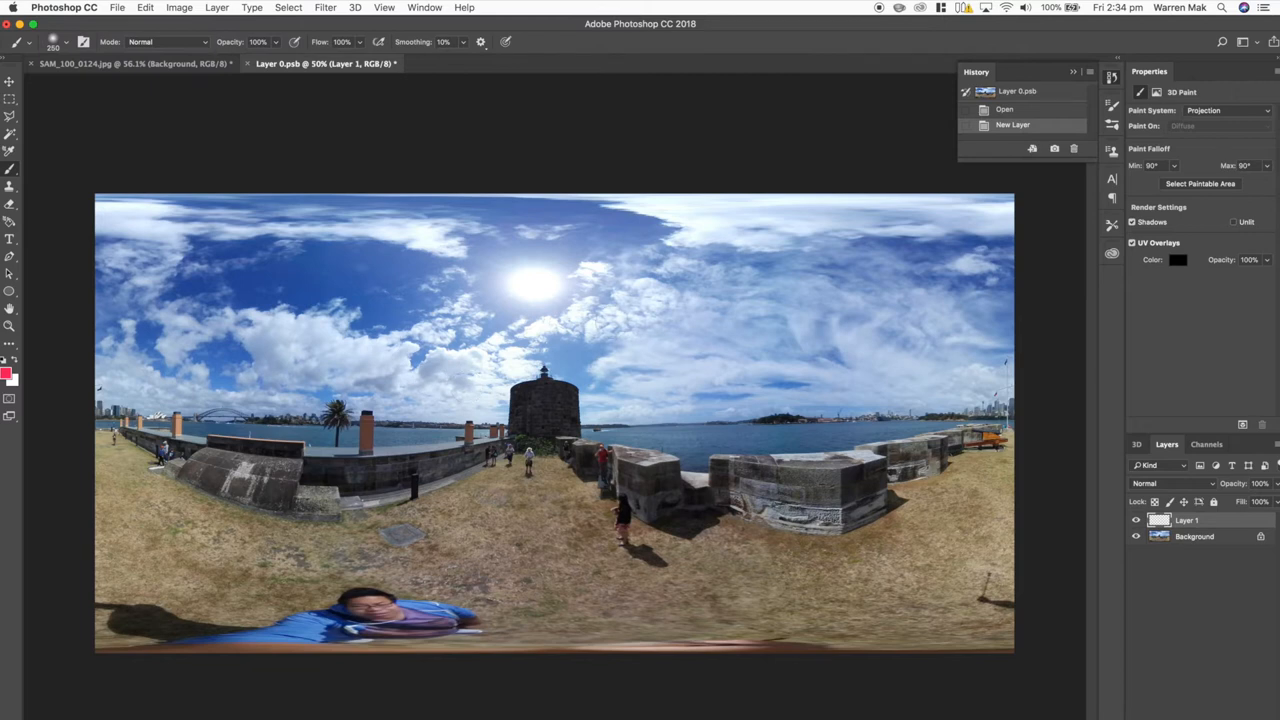
Paint two red brush dabs over the sun on Layer 1
left_click(519, 279)
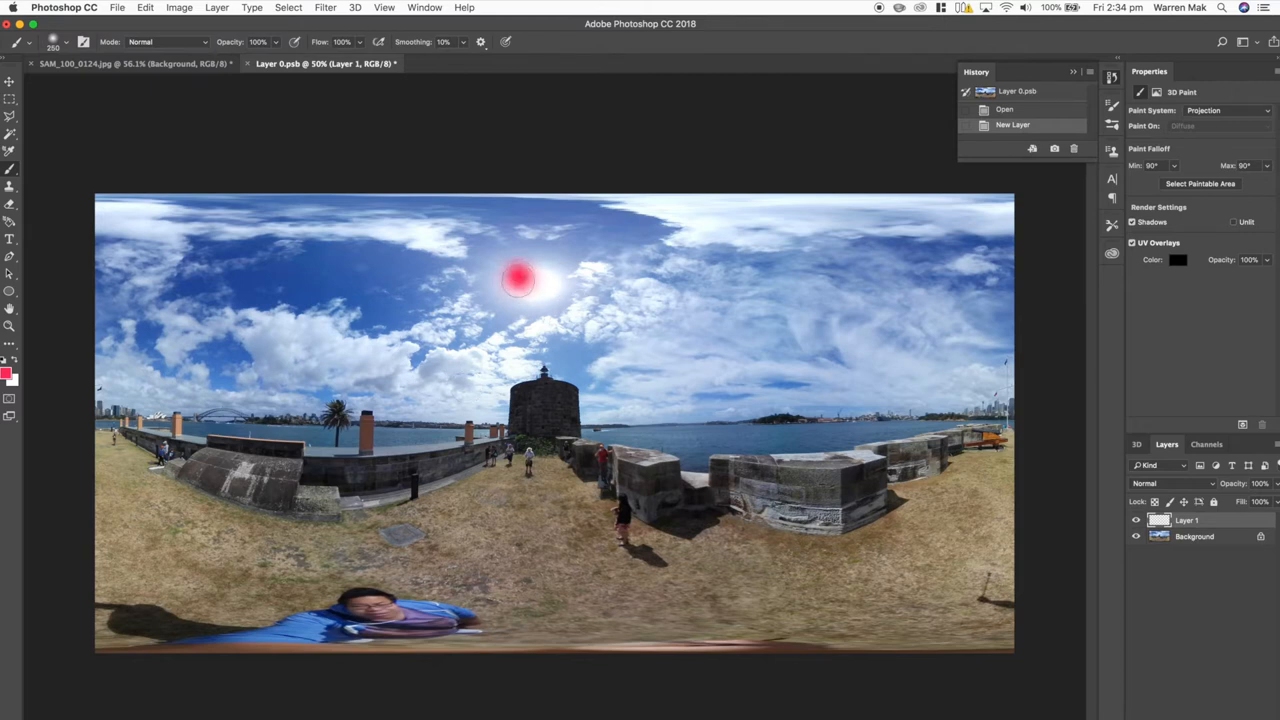
left_click(535, 278)
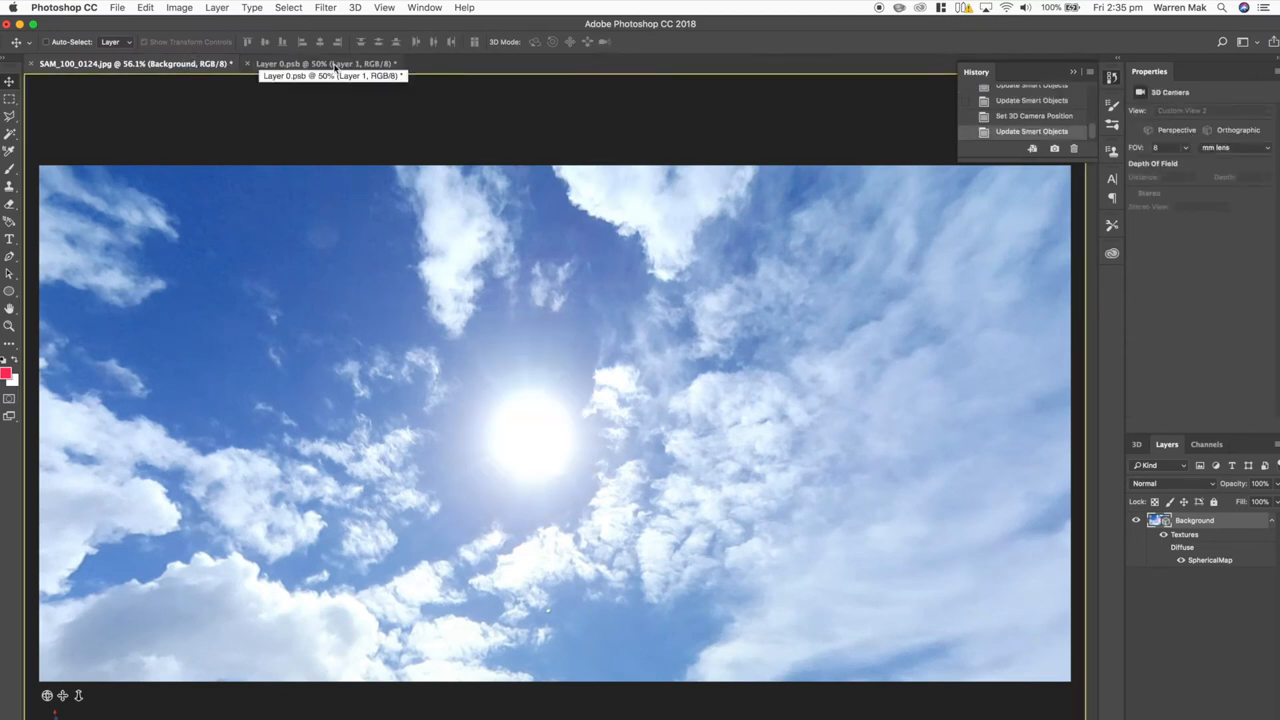
Switch to Layer 0.psb and hide the red-painted Layer 1
left_click(325, 63)
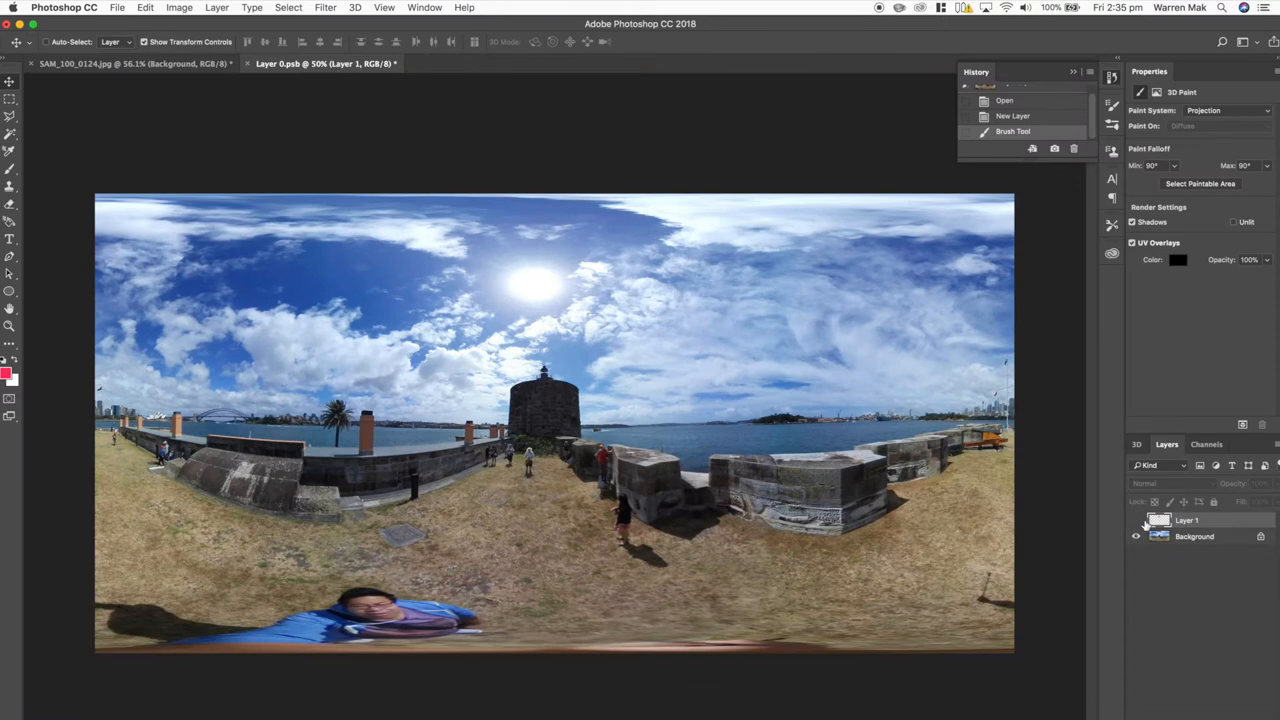
left_click(534, 278)
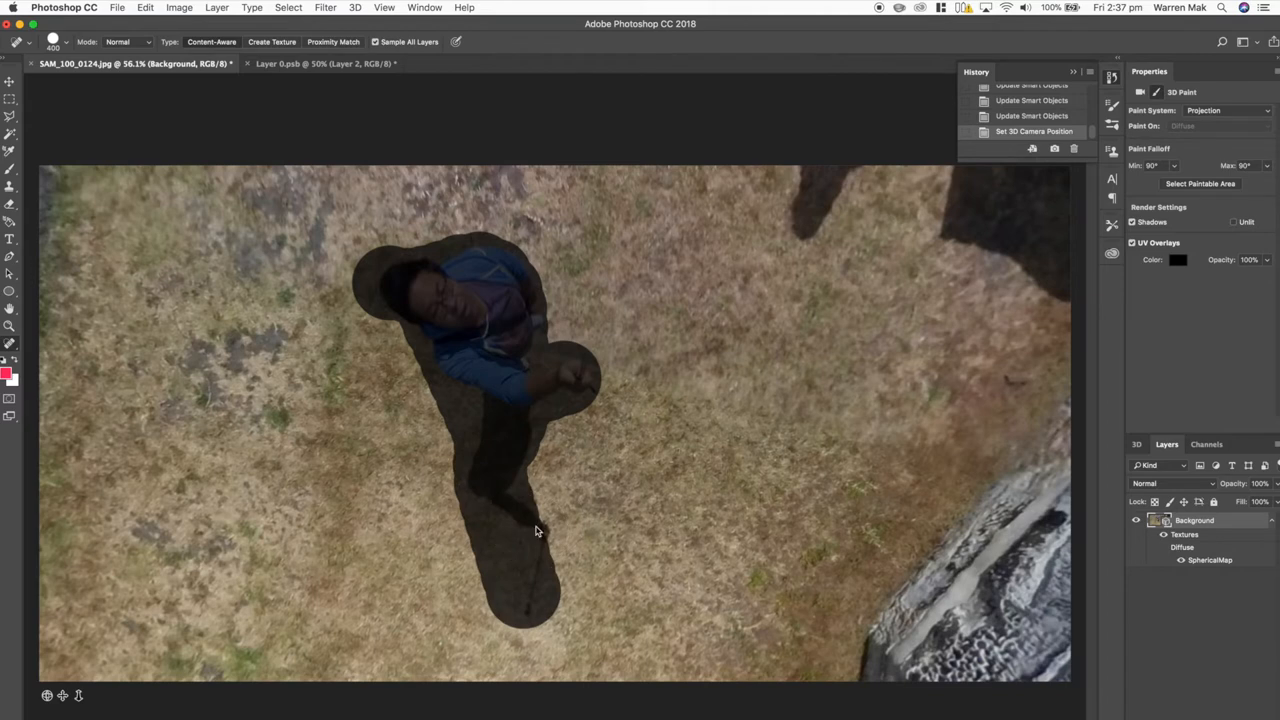
Content-Aware heal the photographer and leftover tripod spot off the grass
left_click(540, 530)
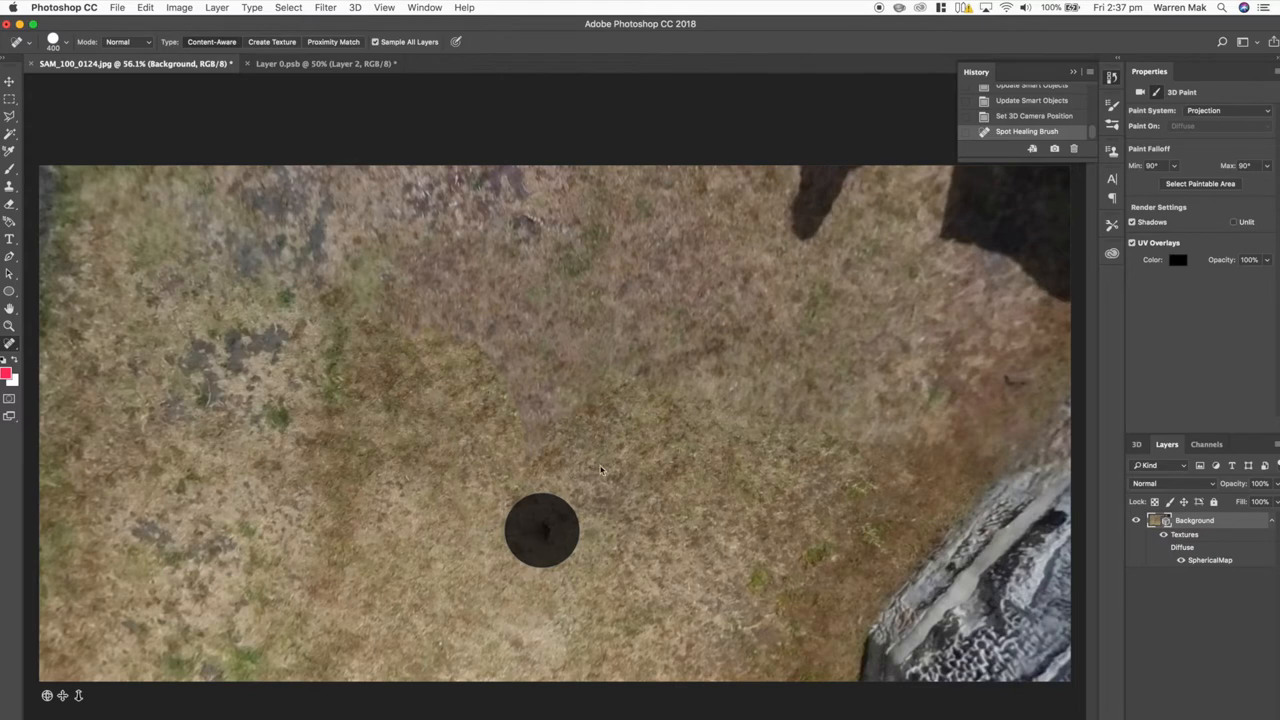
left_click(542, 530)
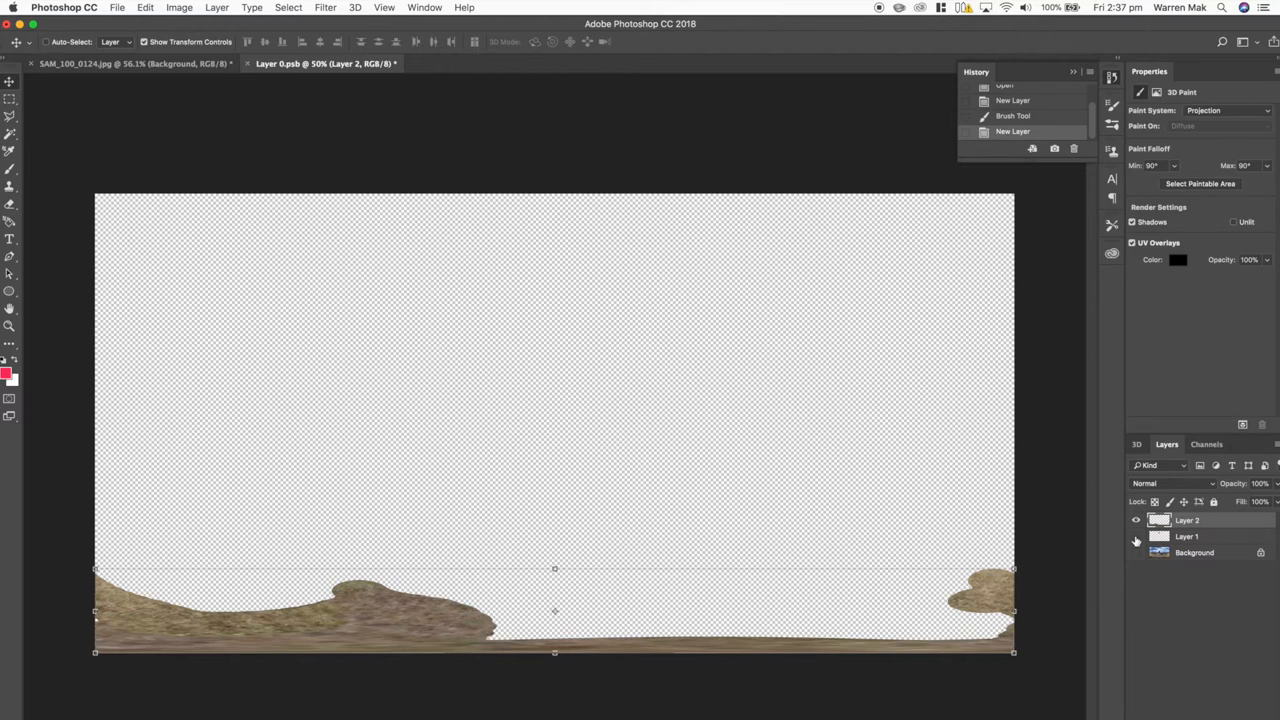
Toggle Layer 1's visibility while viewing the healed ground on Layer 2
left_click(1135, 536)
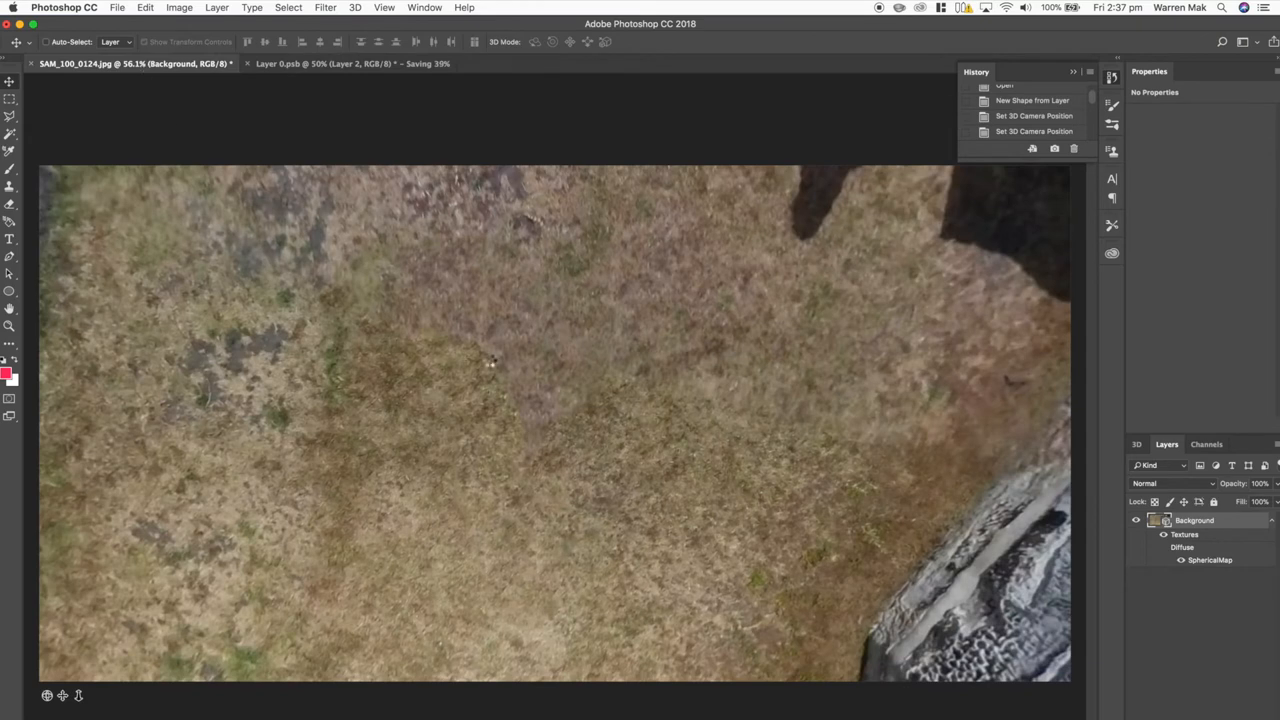
mouse_move(490, 318)
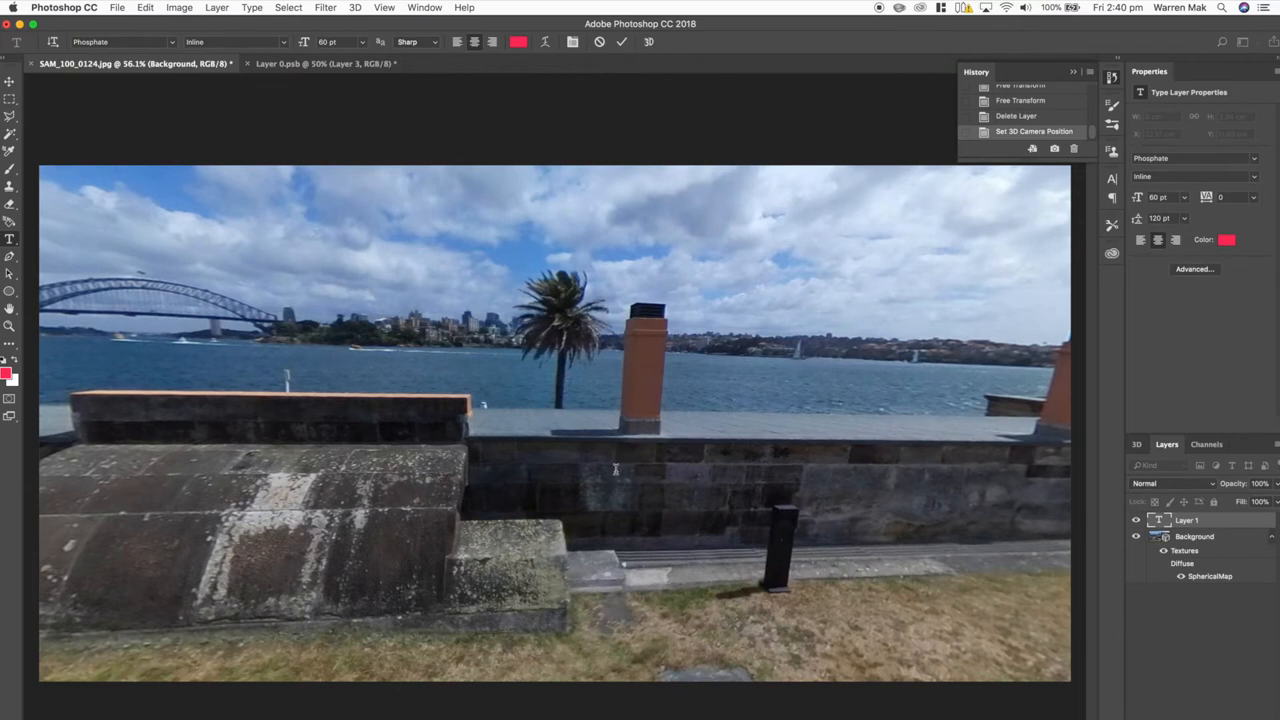
Type the FORT DENISON lettering and move it onto the stone wall
type("FORT DENI")
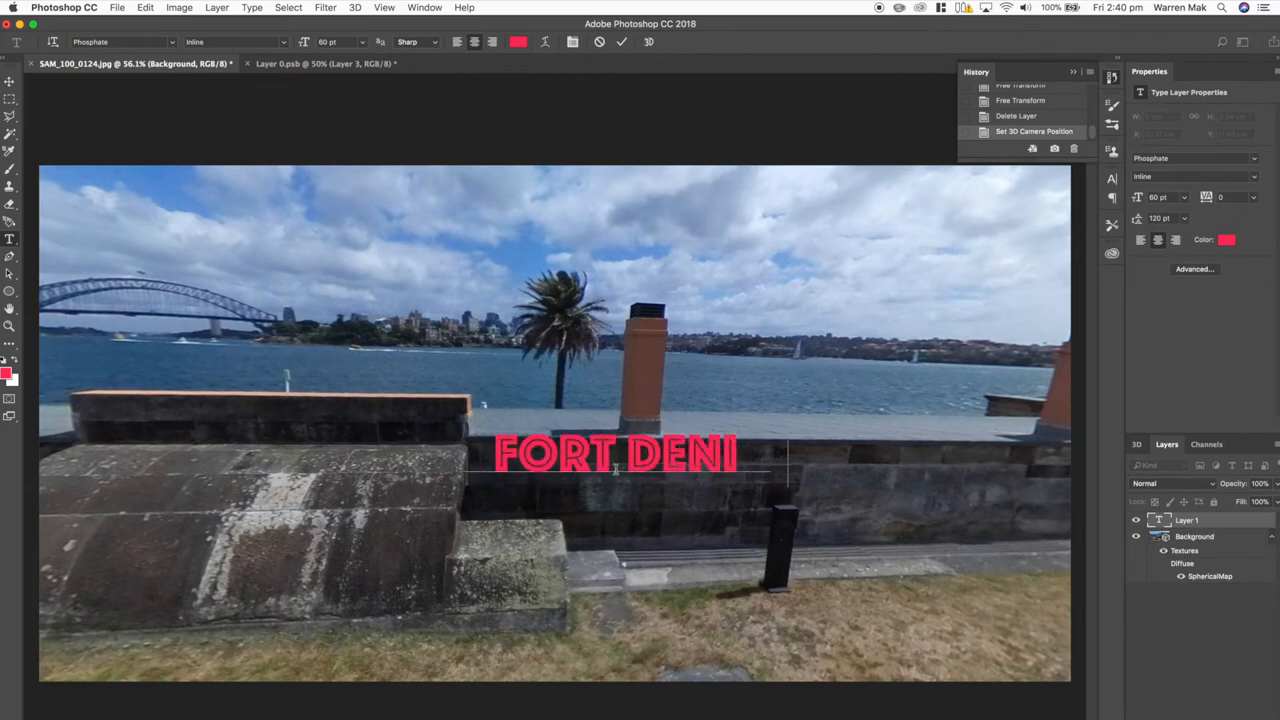
type("SON")
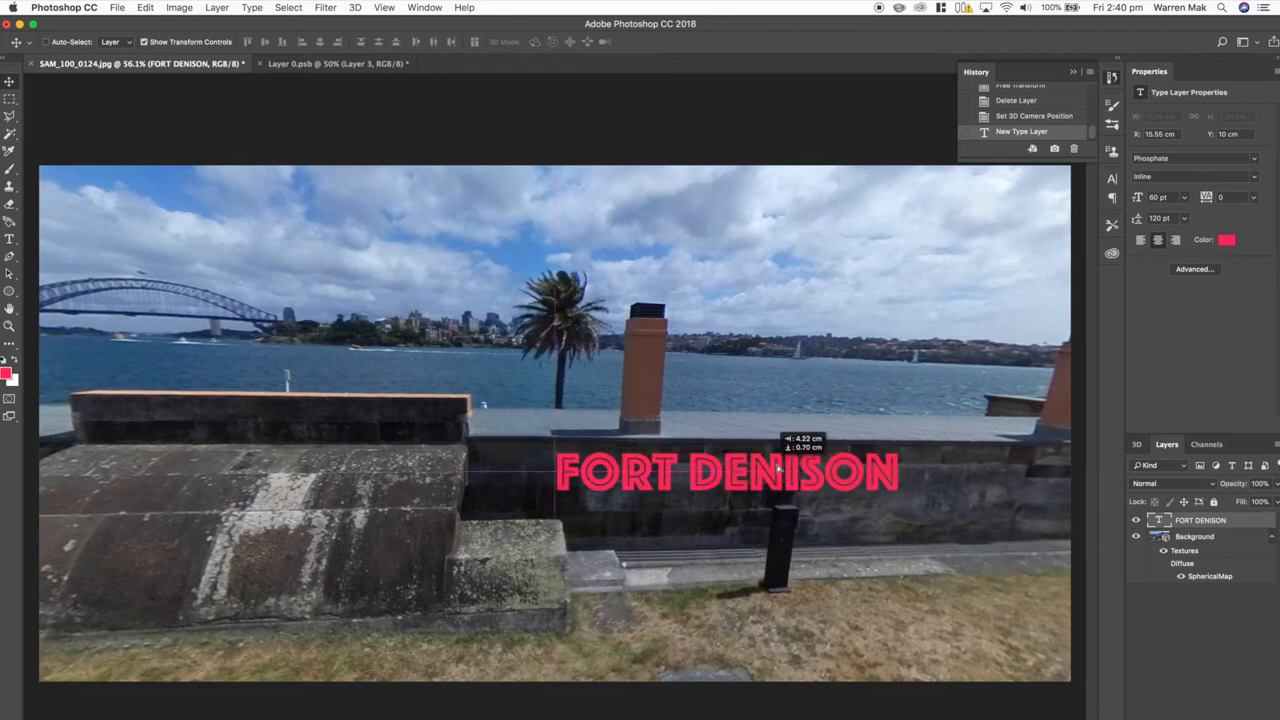
left_click_drag(728, 471, 762, 471)
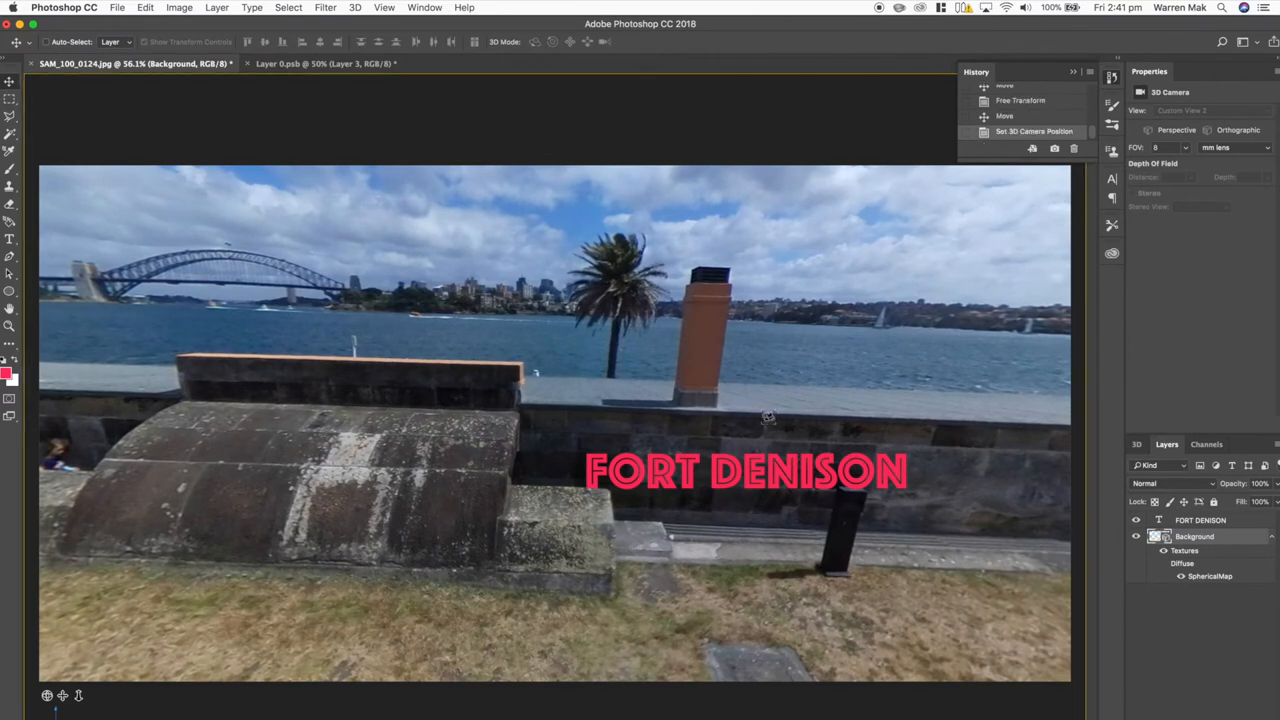
Check the lettering in the orbited panorama and merge the text layer down
left_click_drag(768, 417, 953, 475)
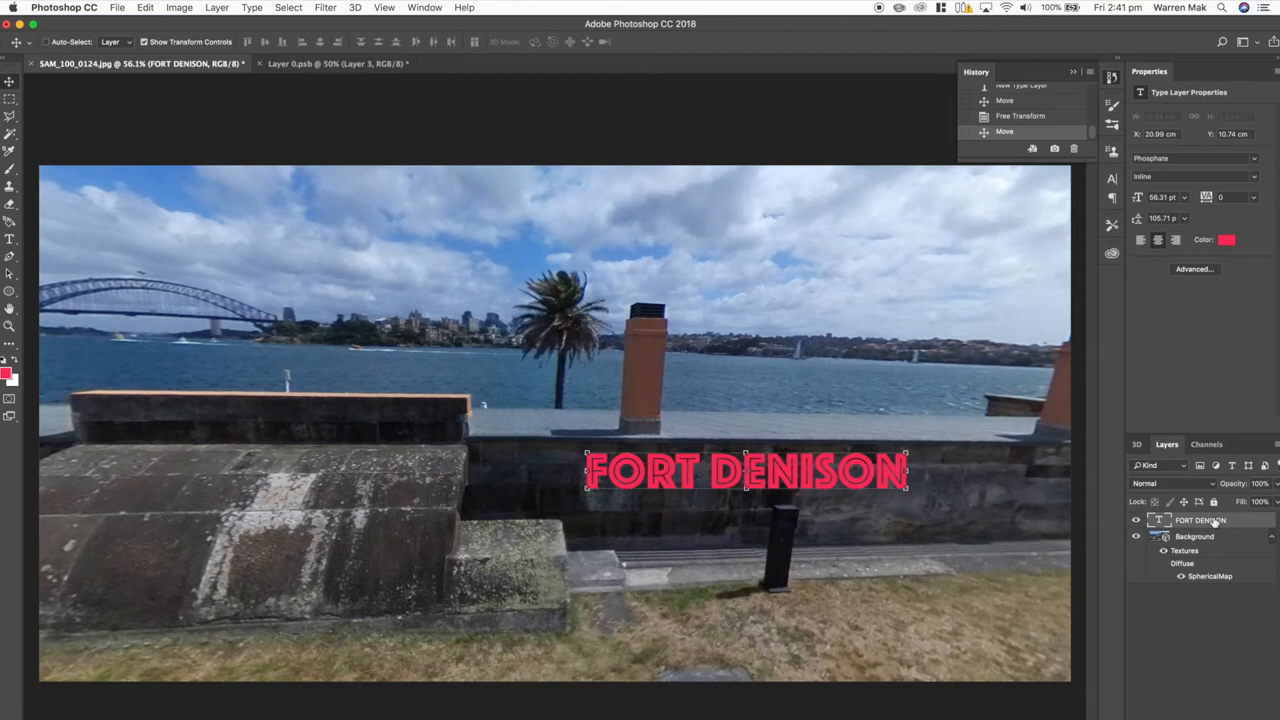
key("cmd+e")
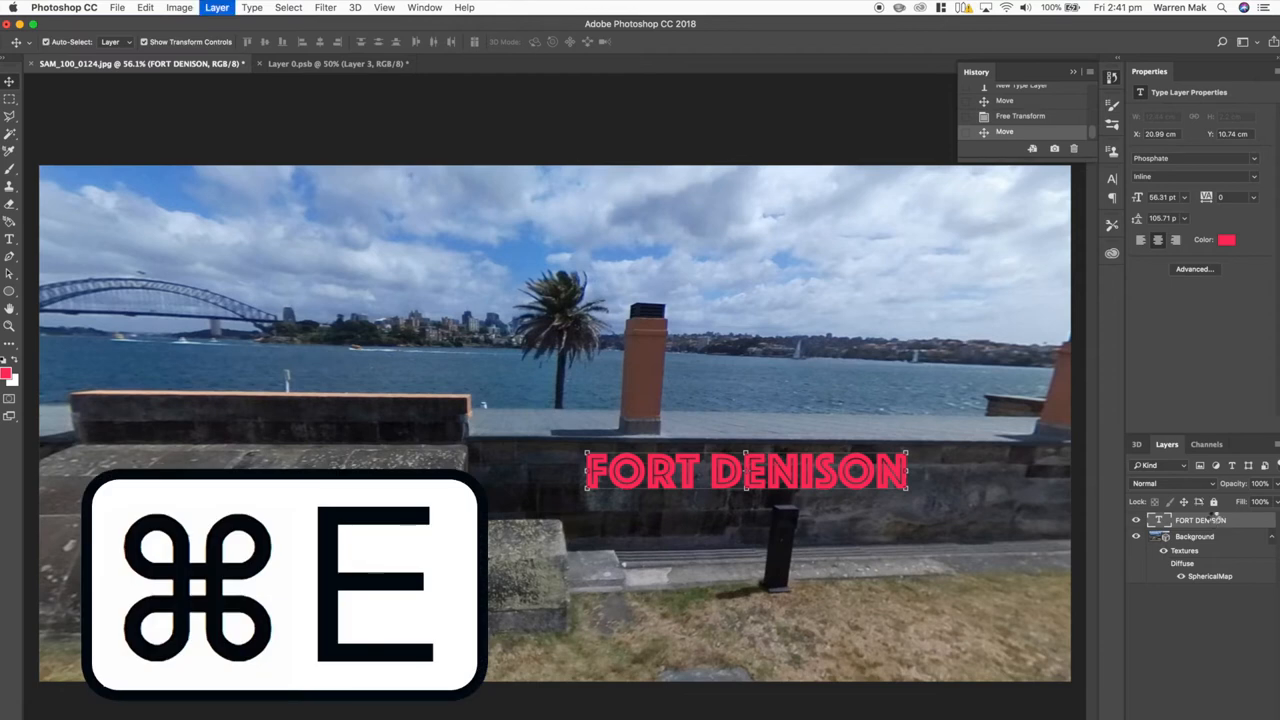
key("cmd+e")
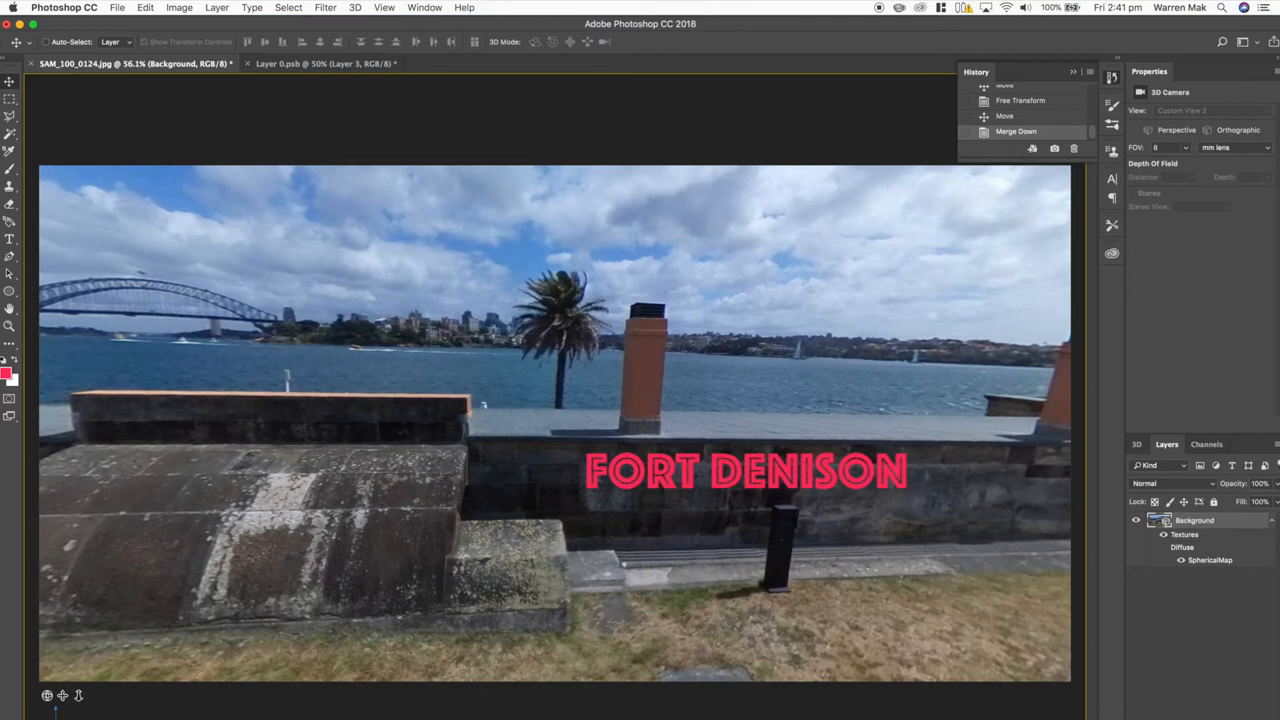
Switch to the Layer 0.psb document and rename Layer 3 to Text
left_click(320, 63)
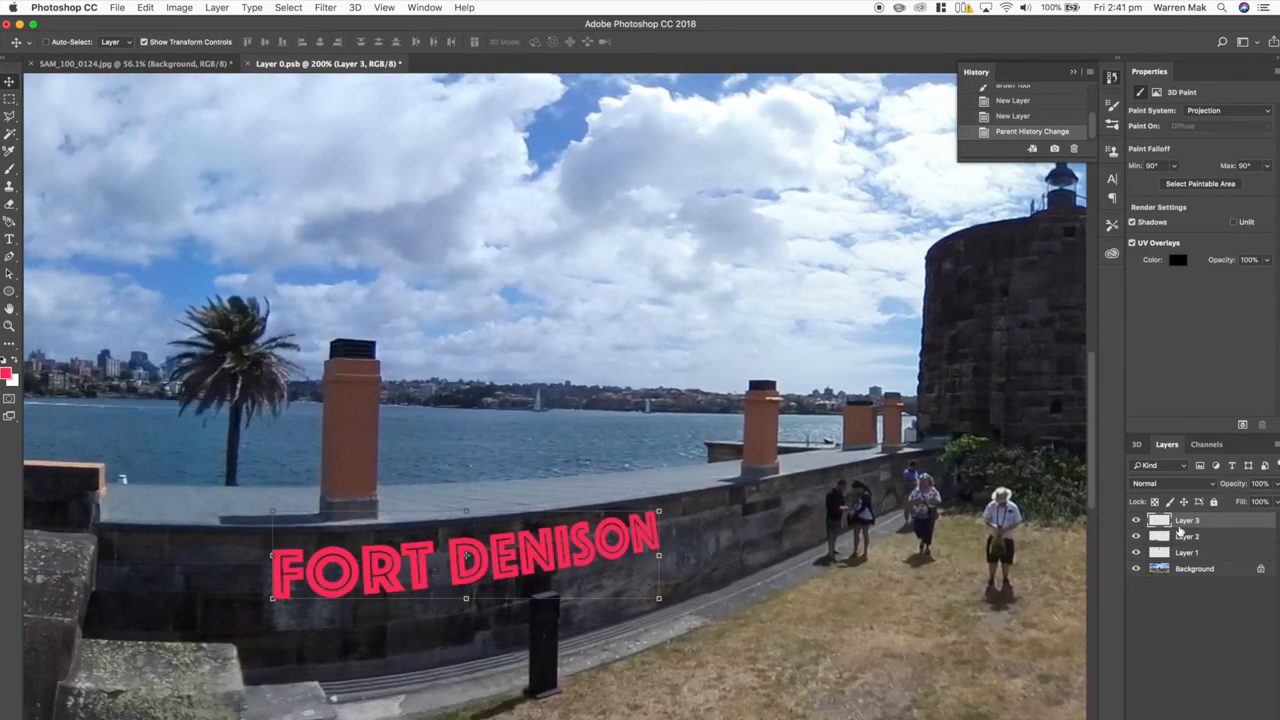
left_click(1135, 519)
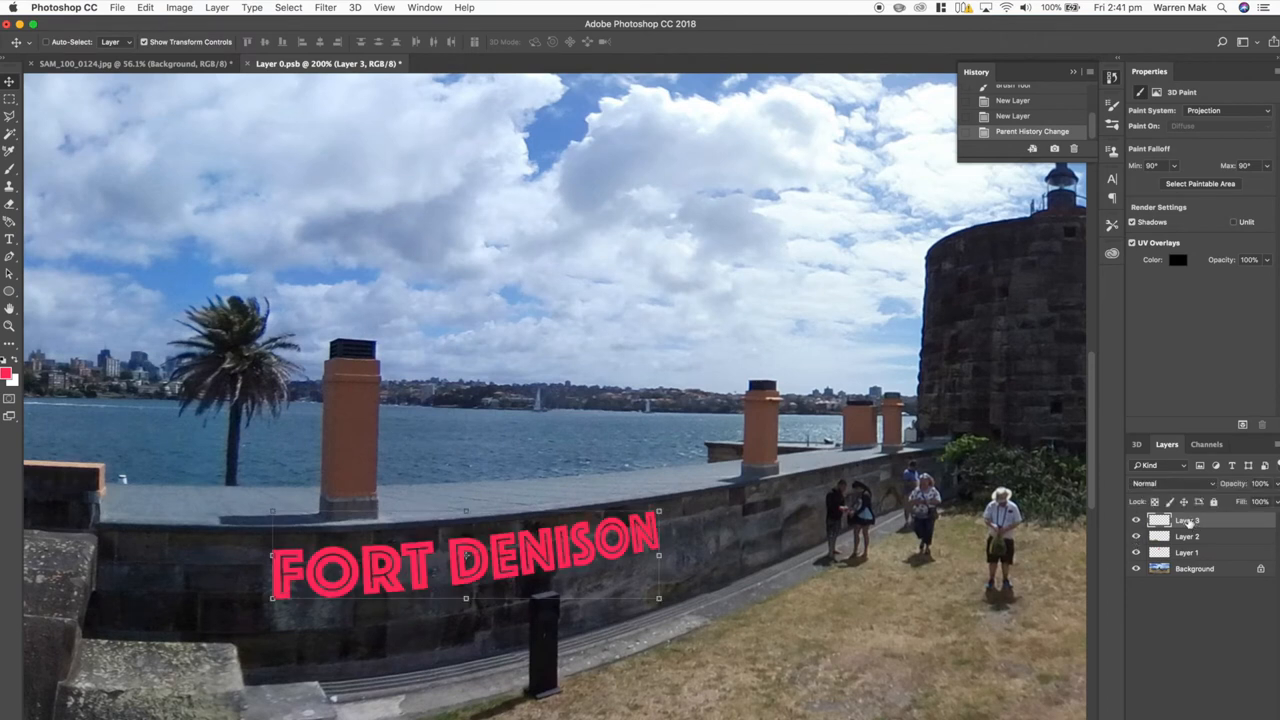
double_click(1187, 519)
type("Text")
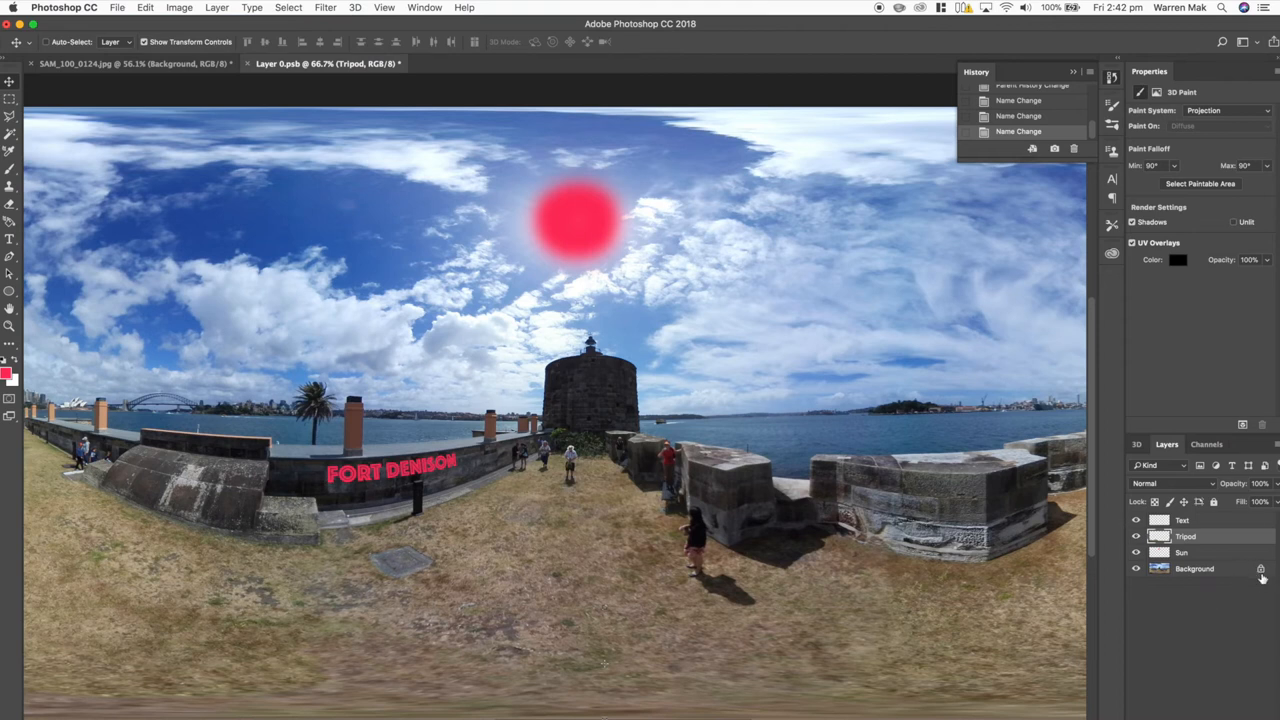
mouse_move(209, 79)
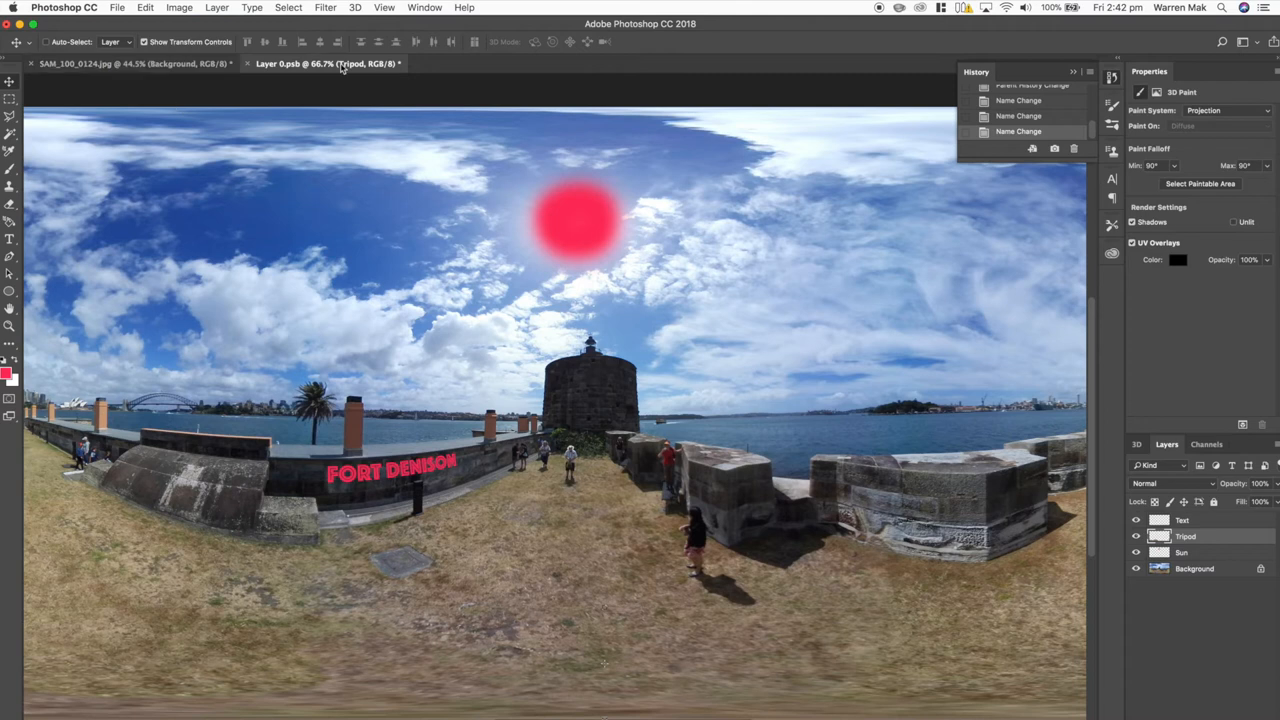
Add a Curves adjustment above the Text layer and pull the curve down to darken
left_click(1183, 520)
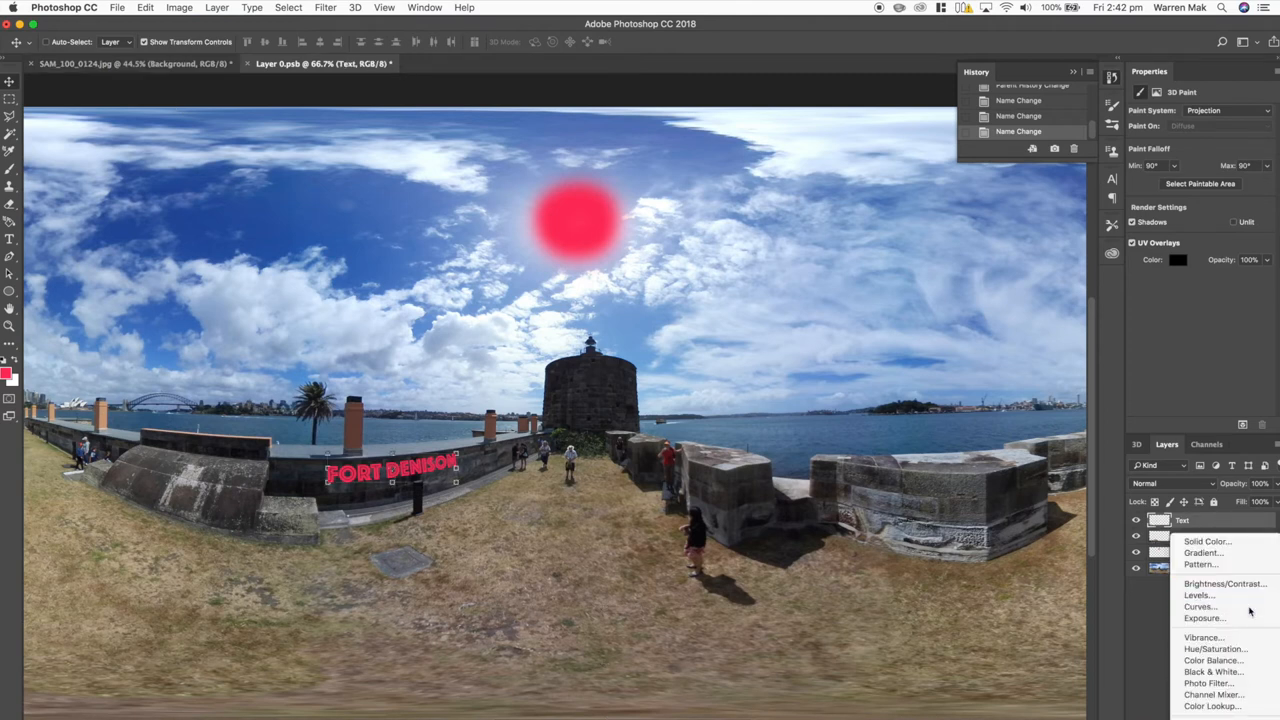
left_click(1200, 606)
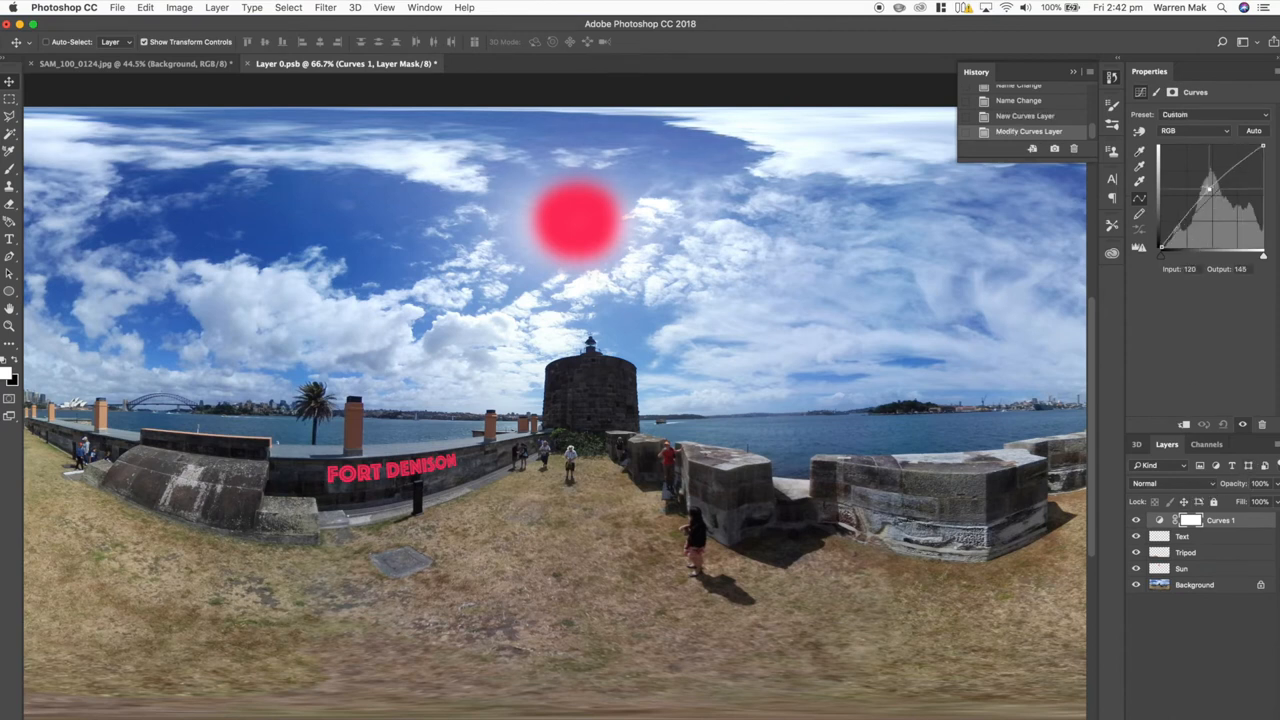
left_click_drag(1210, 185, 1212, 180)
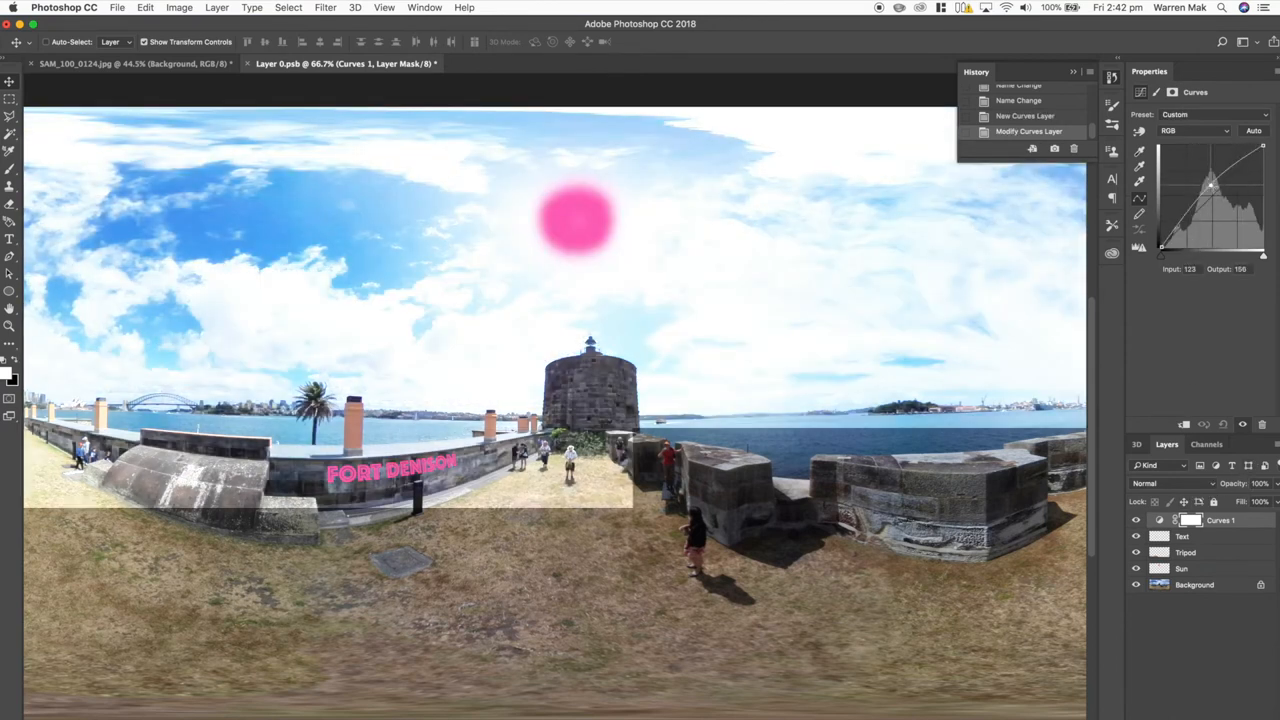
left_click_drag(1210, 184, 1233, 196)
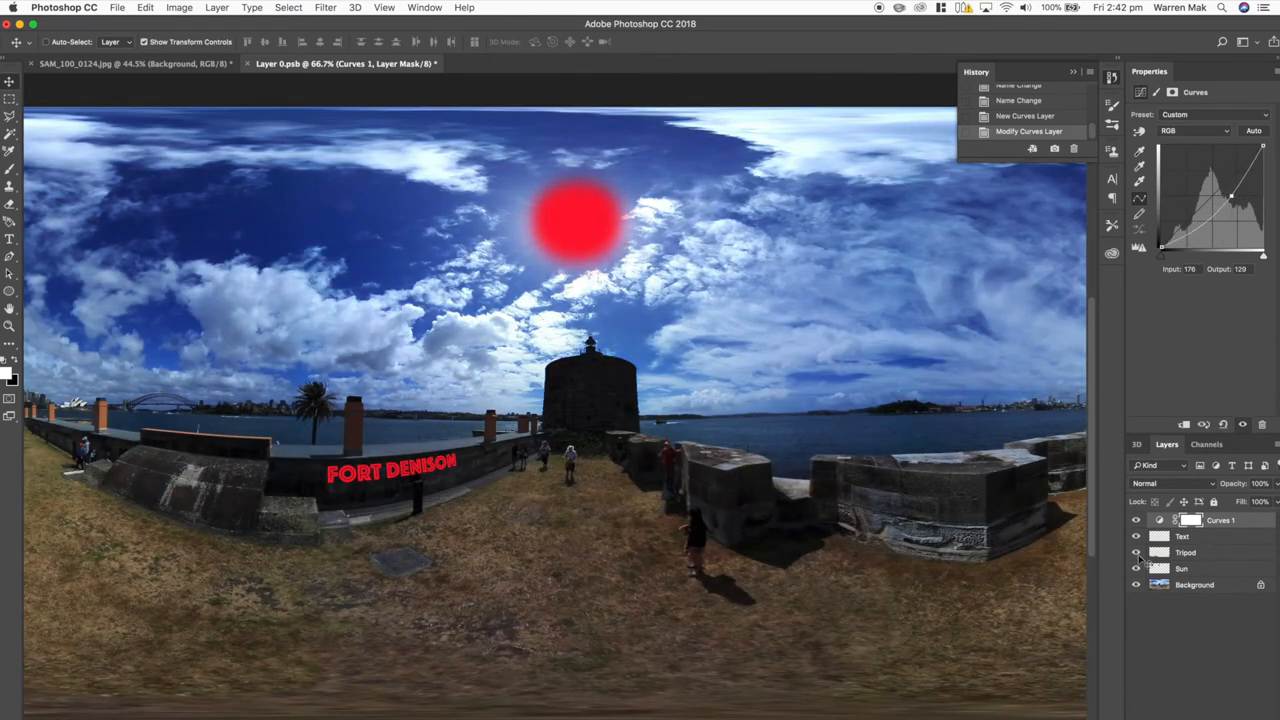
left_click(1135, 536)
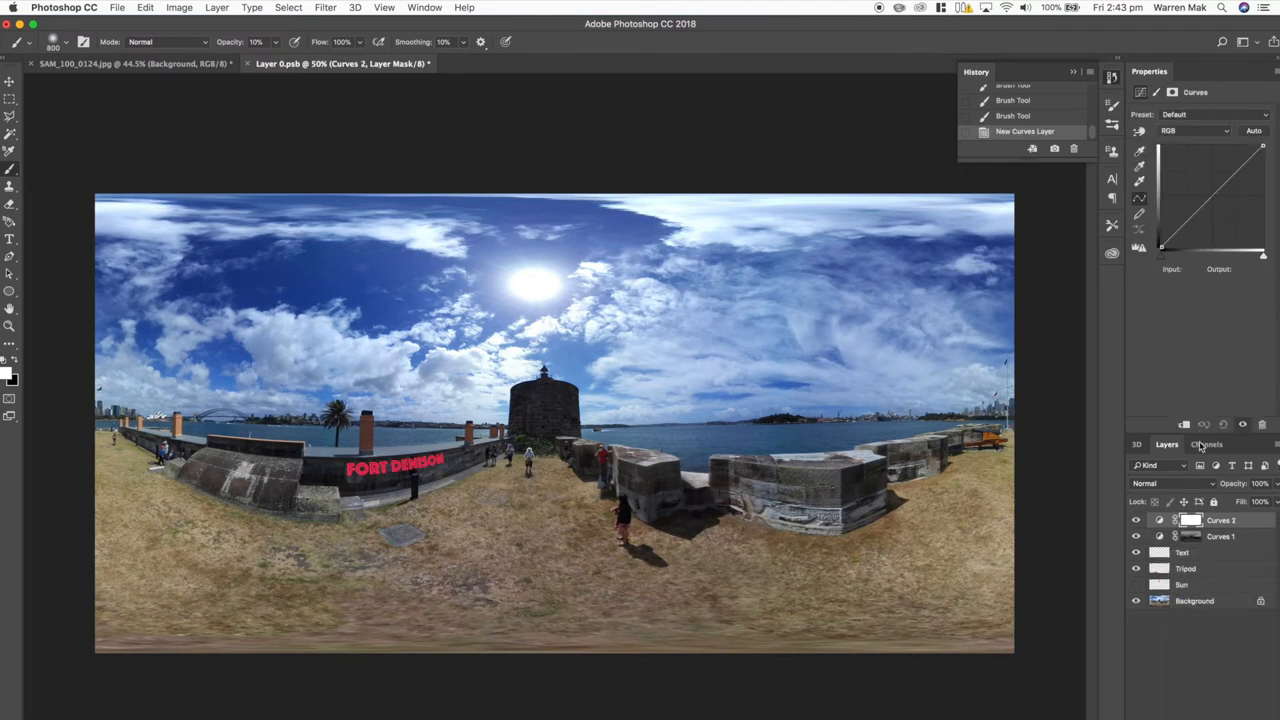
Raise the Curves 2 curve to brighten the image
left_click_drag(1195, 210, 1195, 175)
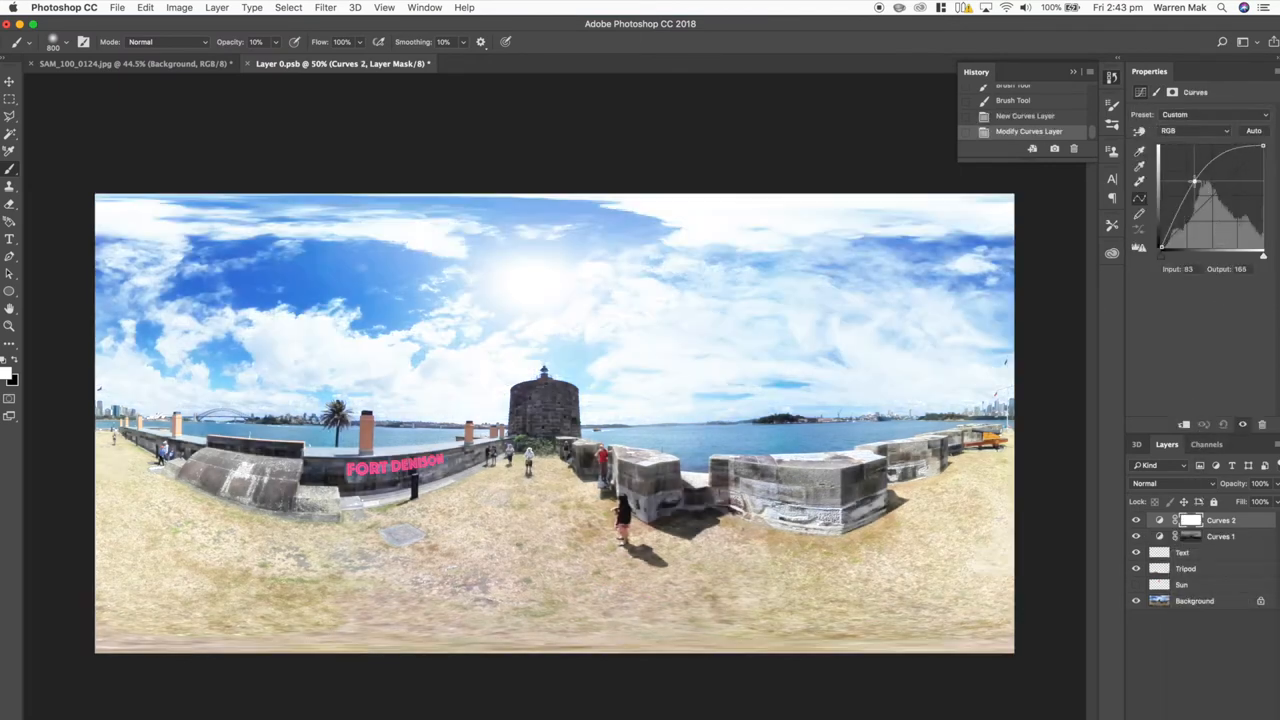
left_click_drag(1195, 180, 1186, 180)
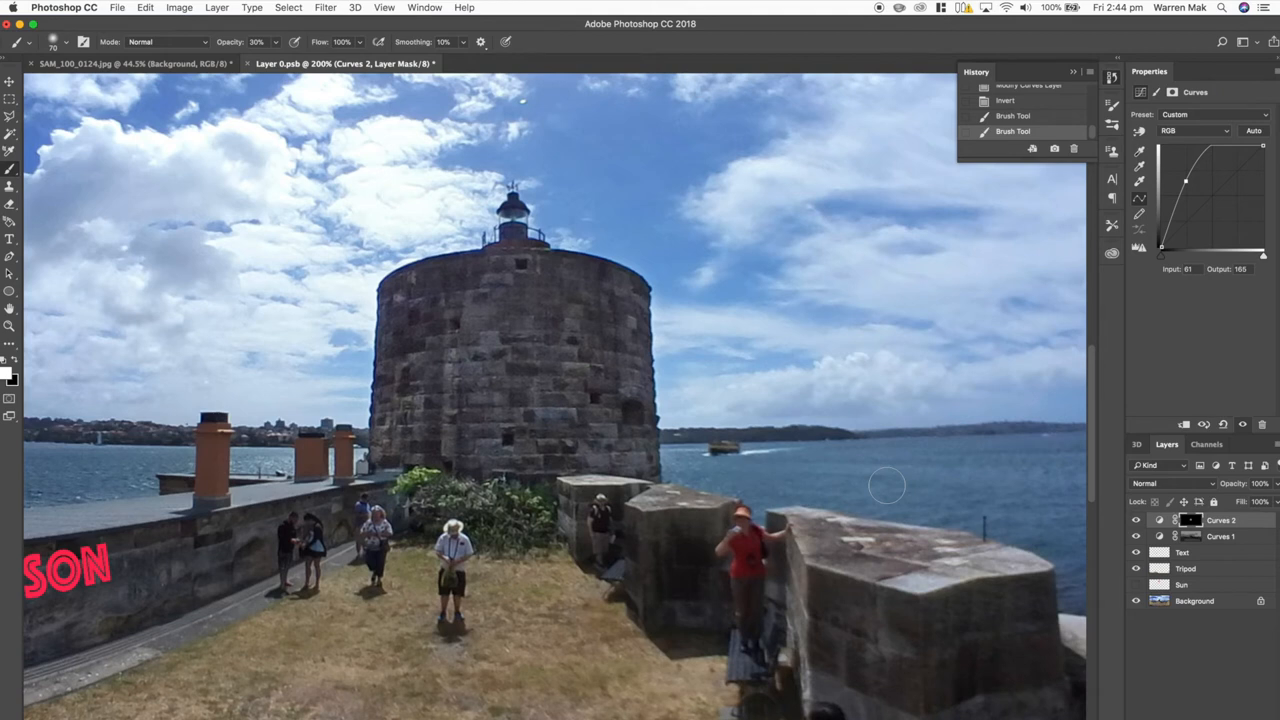
Add another Curves adjustment layer from the adjustment types list
left_click(1159, 519)
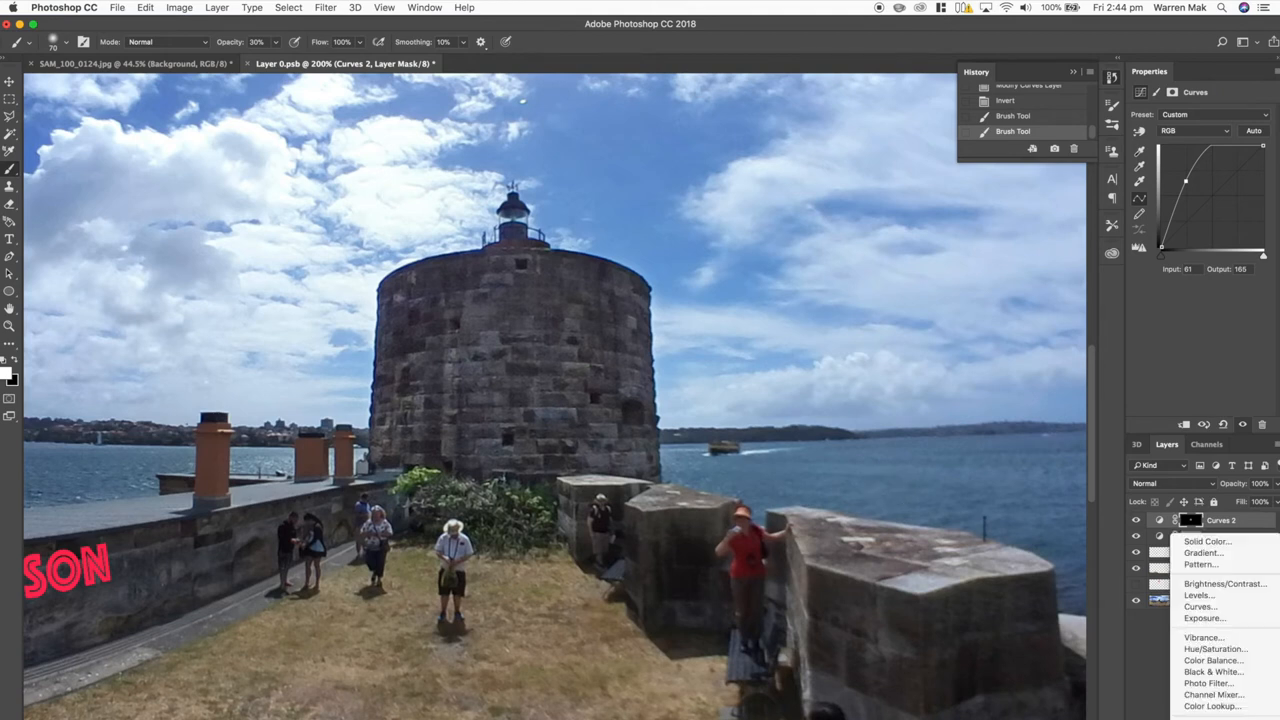
left_click(1200, 607)
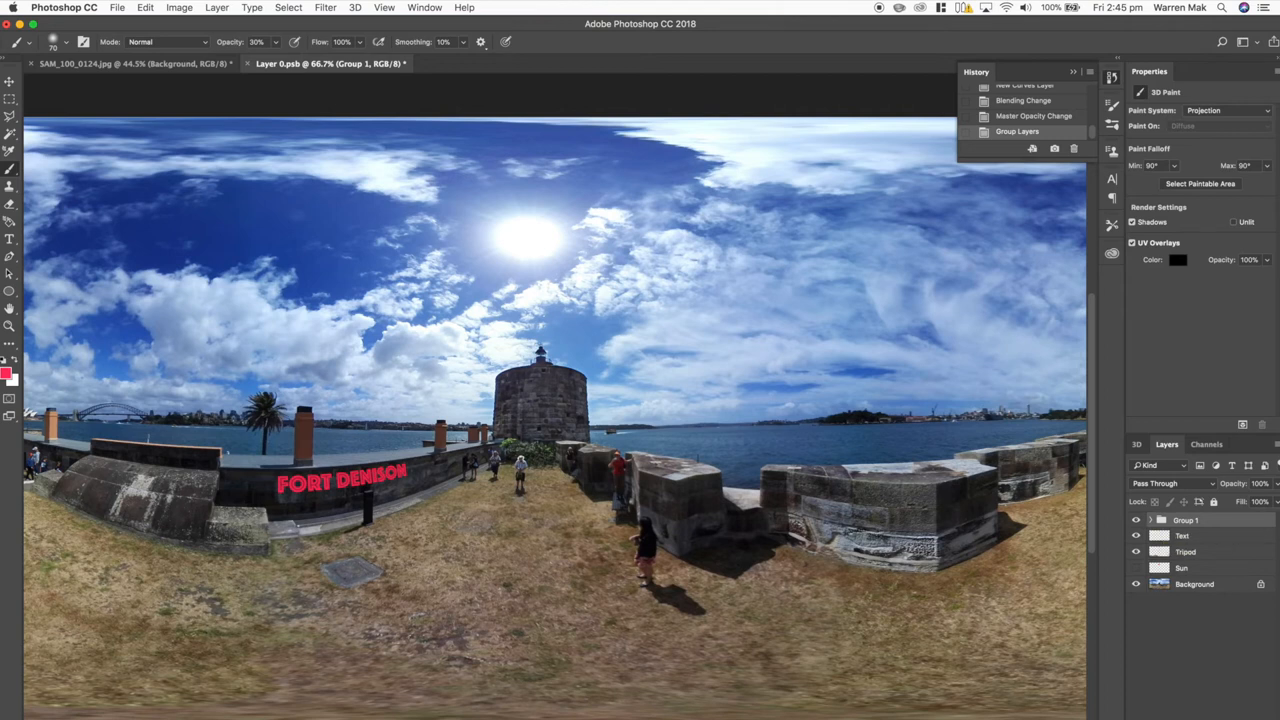
left_click(1247, 465)
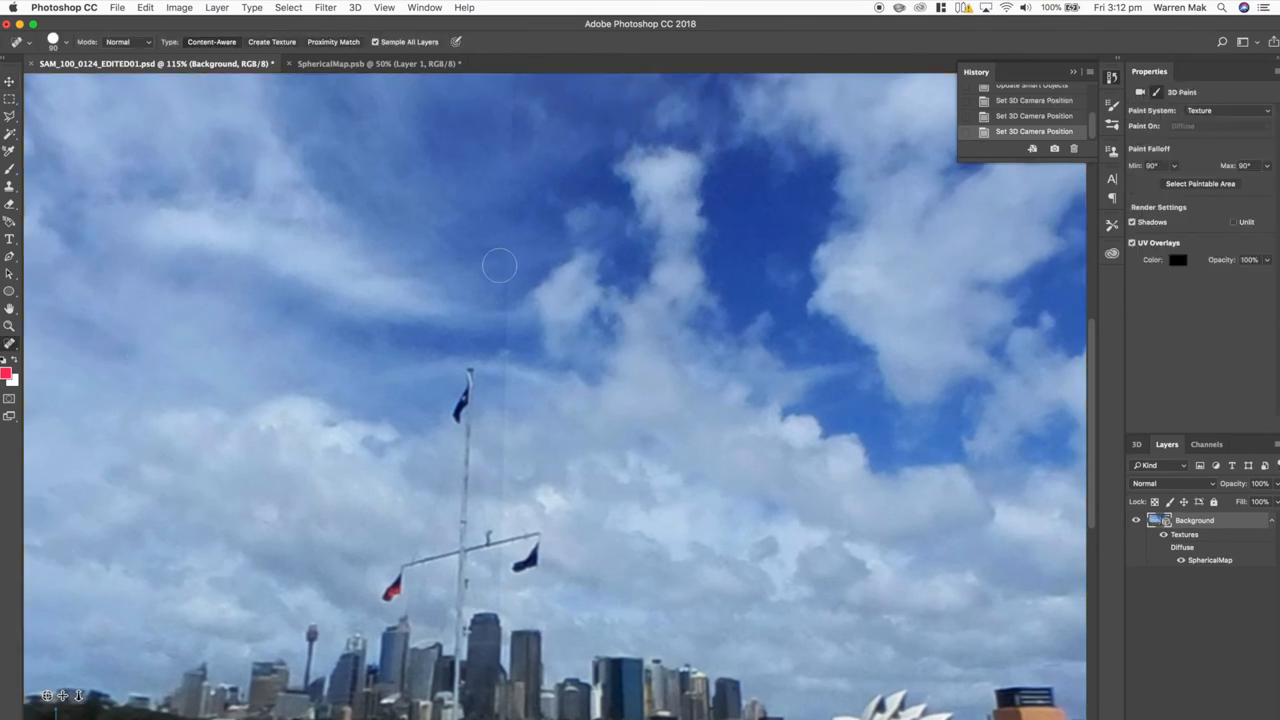
mouse_move(508, 220)
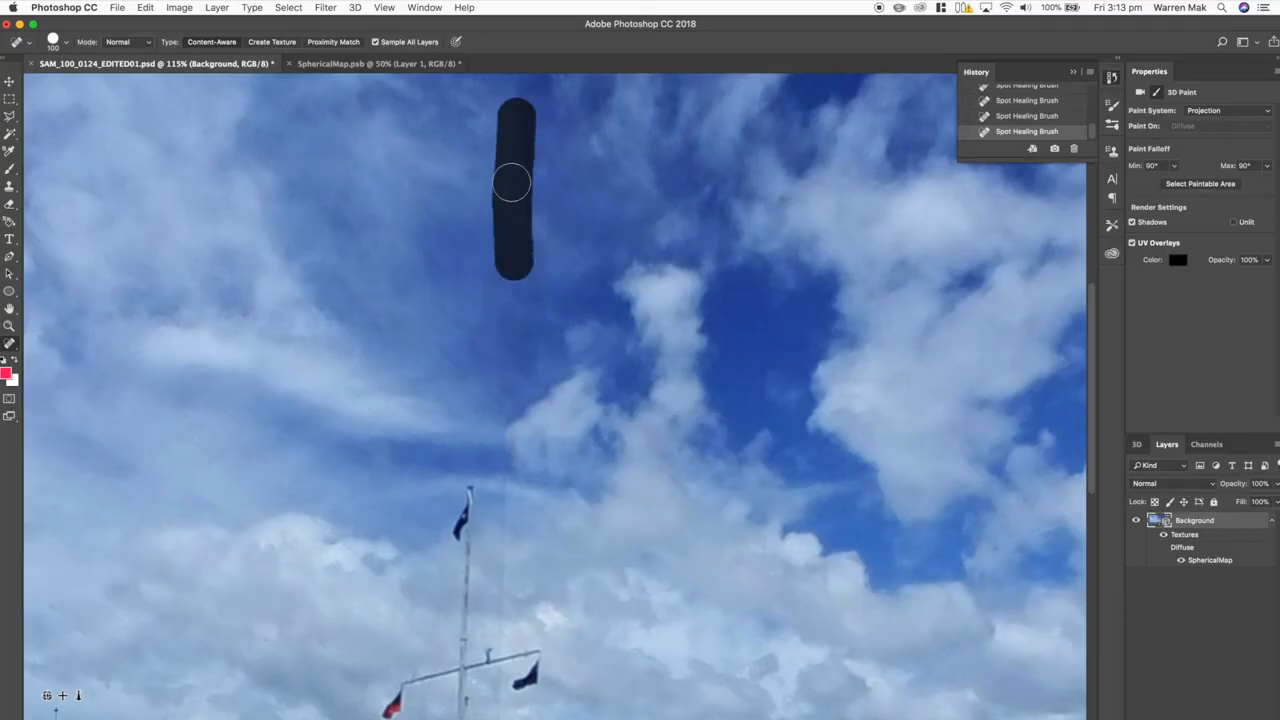
Revert to before the earlier healing and spot-heal the sky seam above the flagpole
left_click(510, 185)
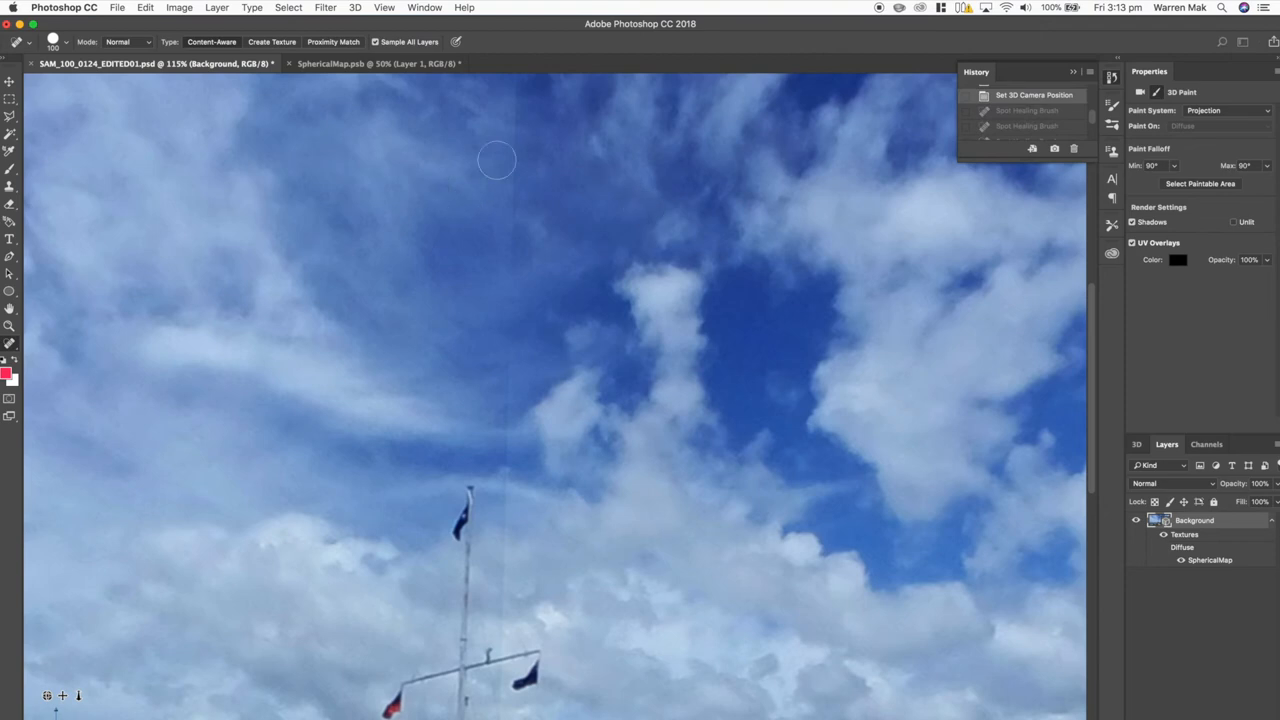
mouse_move(512, 186)
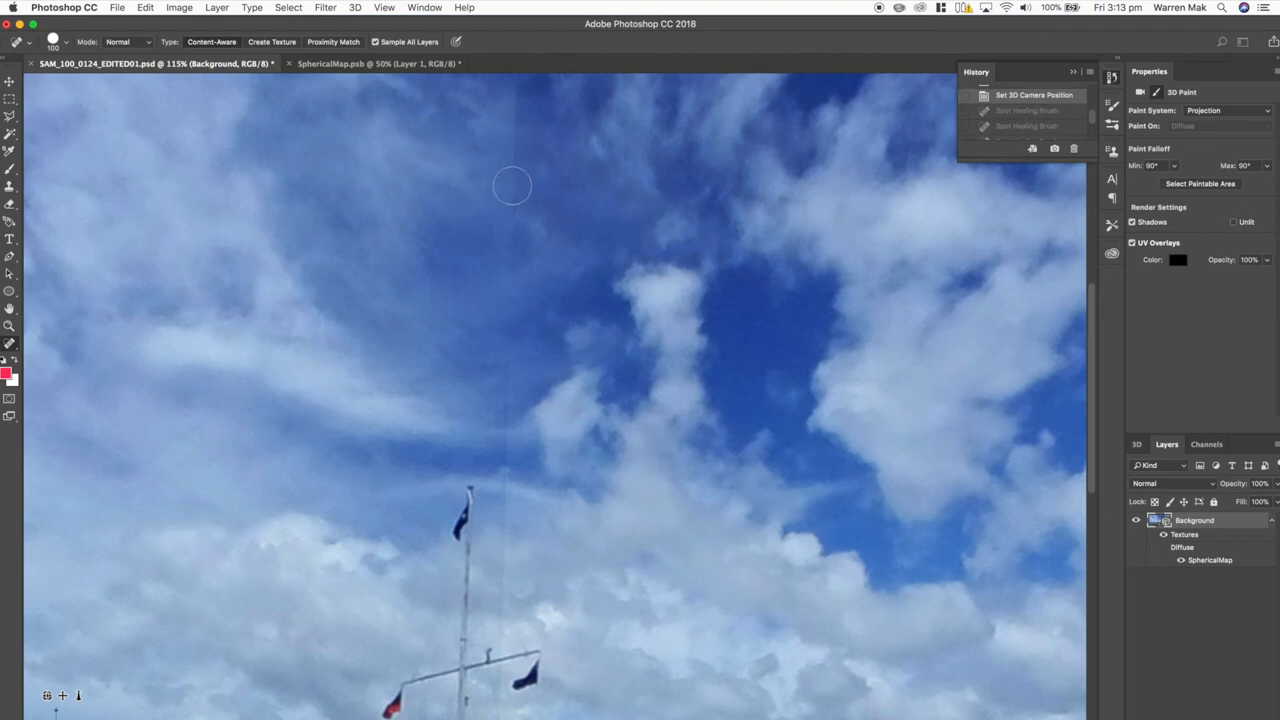
mouse_move(510, 274)
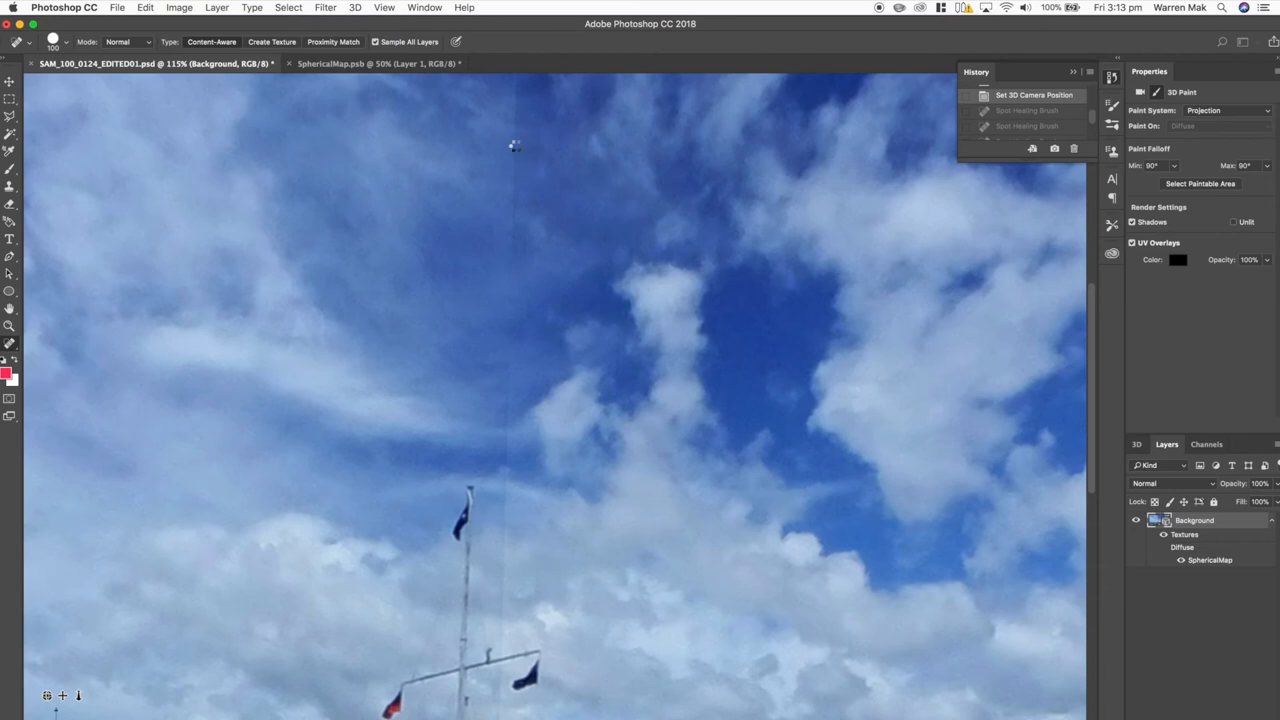
left_click(515, 145)
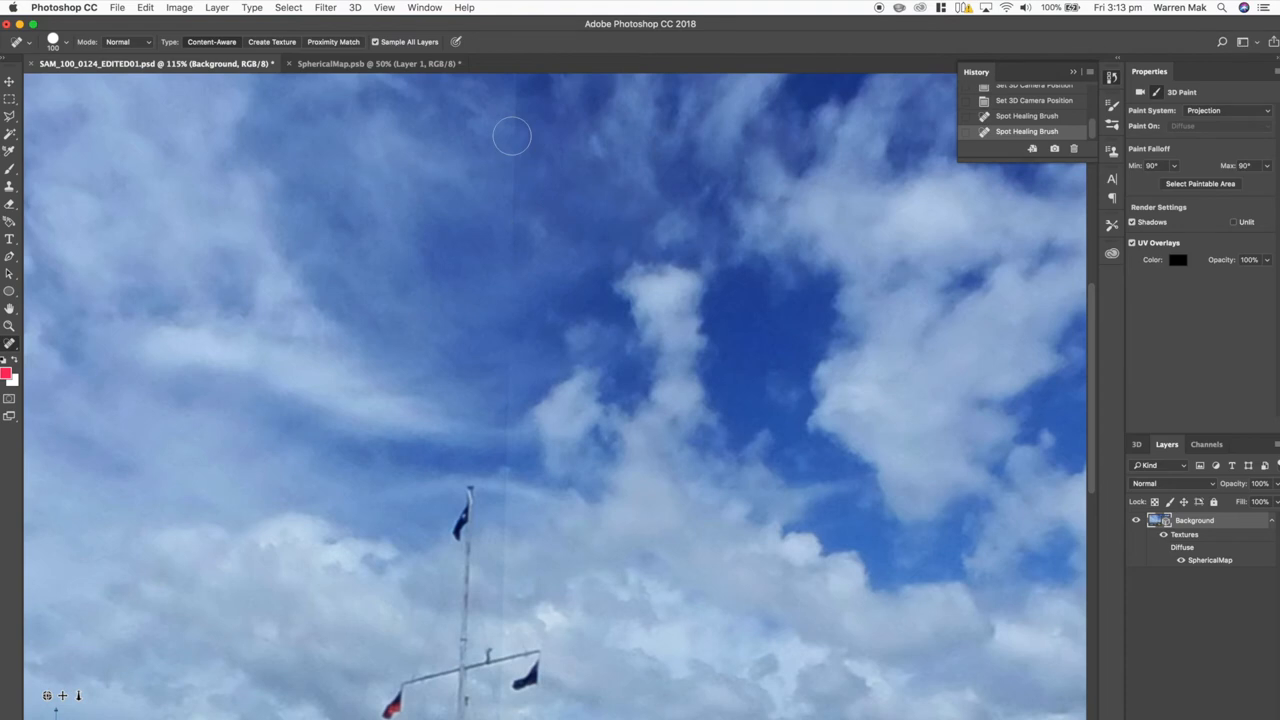
left_click_drag(511, 130, 509, 295)
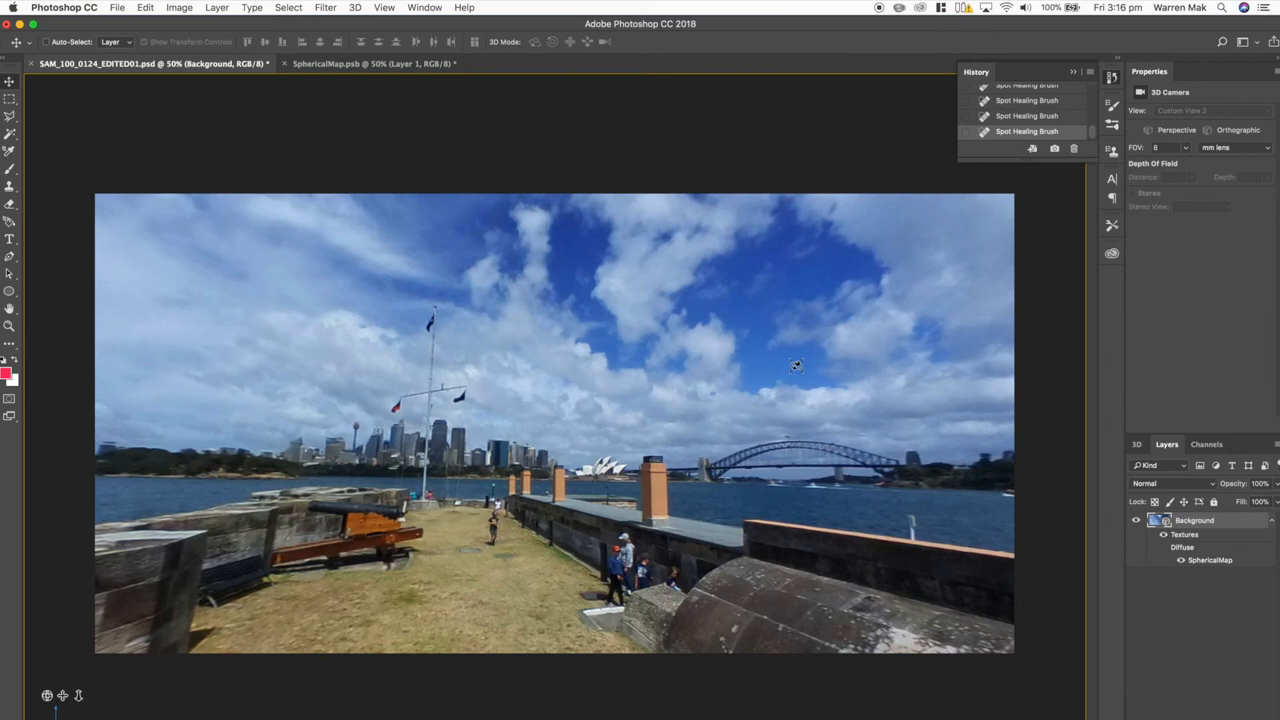
Open the flat SphericalMap texture and select its layers for grouping
left_click(375, 63)
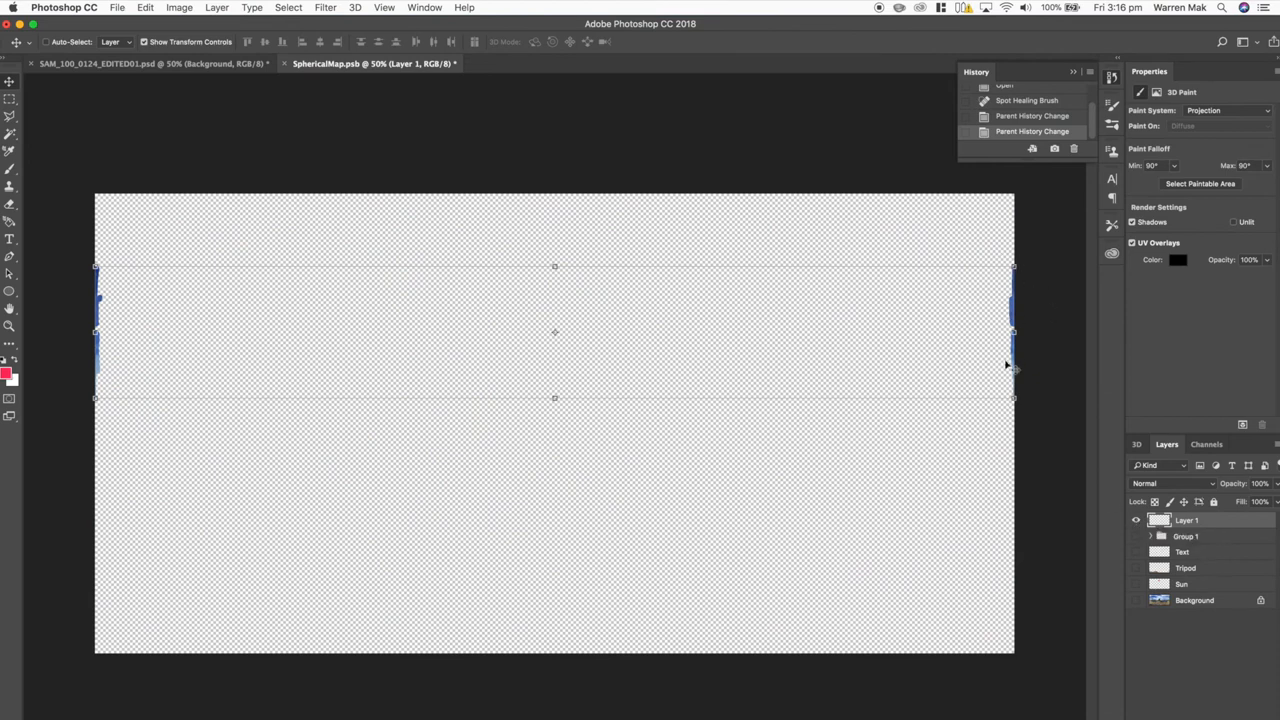
left_click(1135, 520)
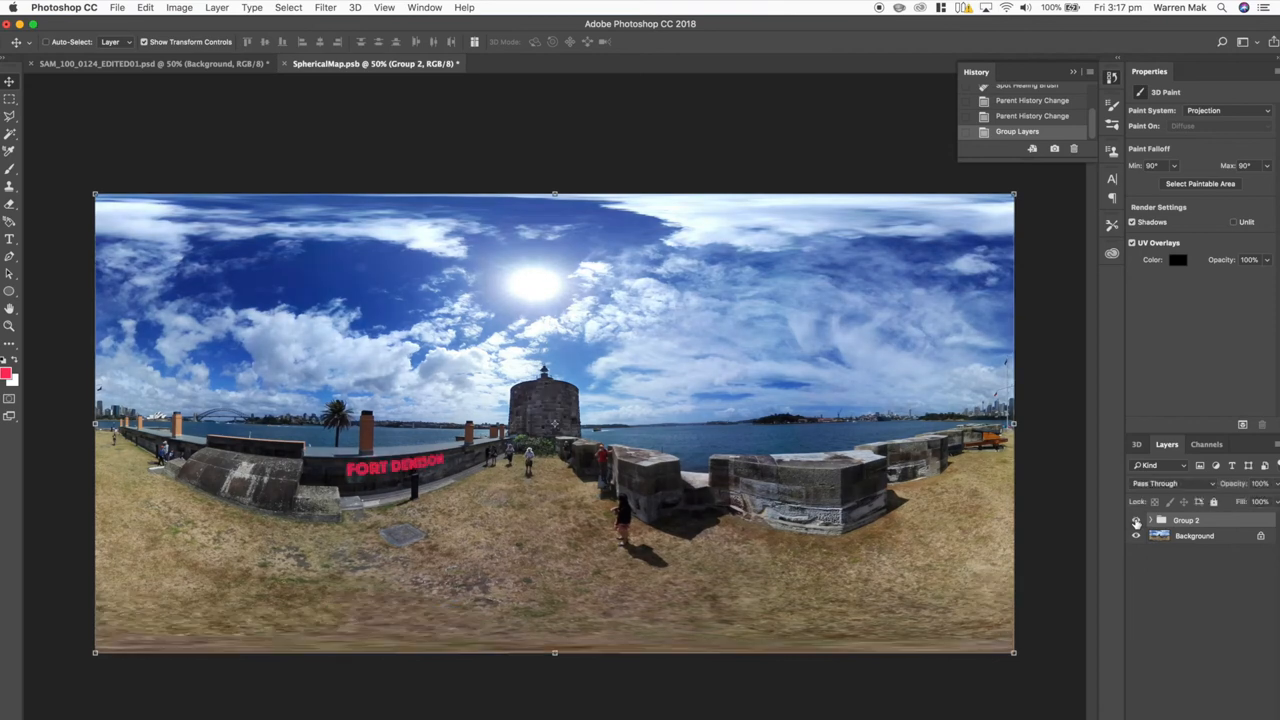
mouse_move(1136, 521)
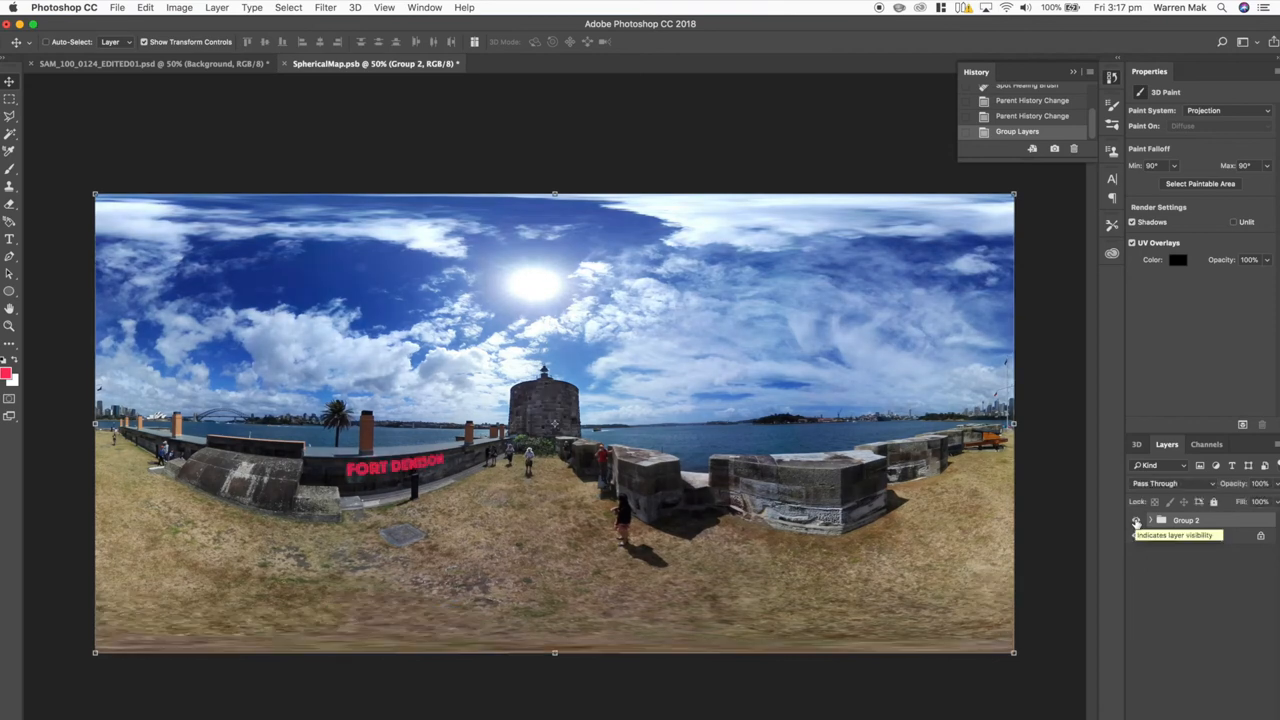
Add empty Layer 2 above Group 2 and return to the 3D harbour panorama
left_click(1135, 520)
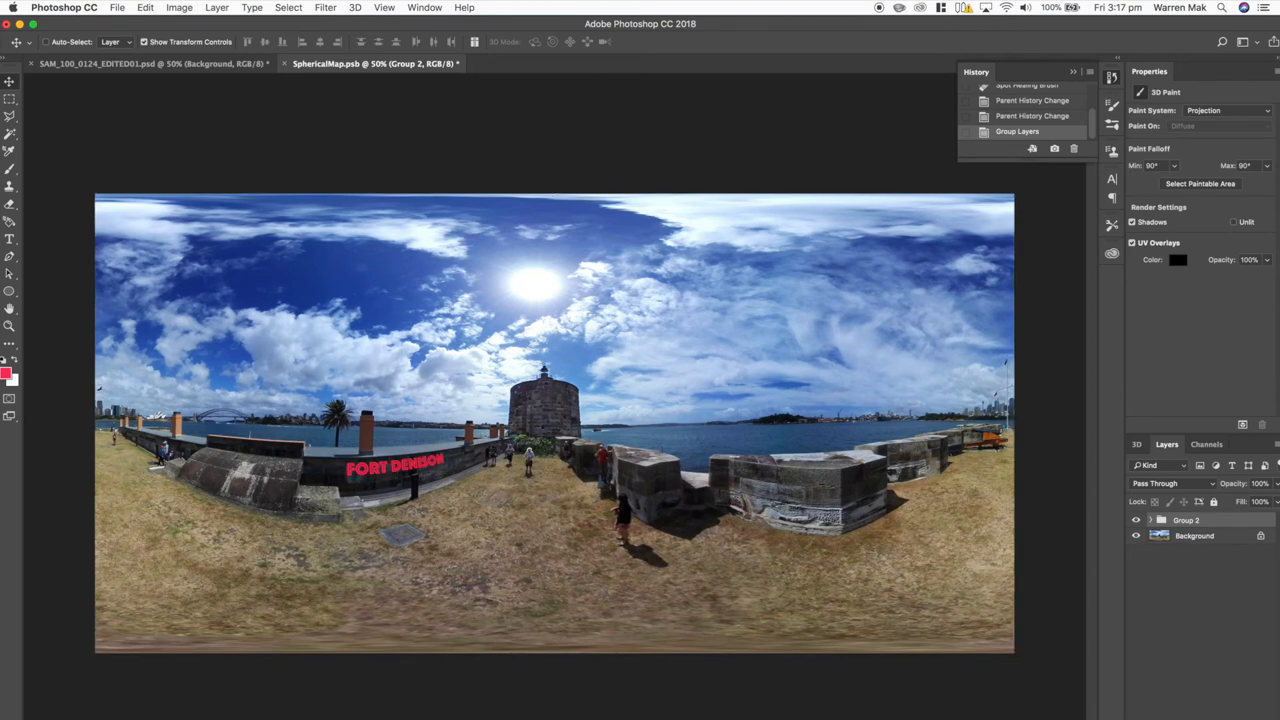
left_click(1233, 465)
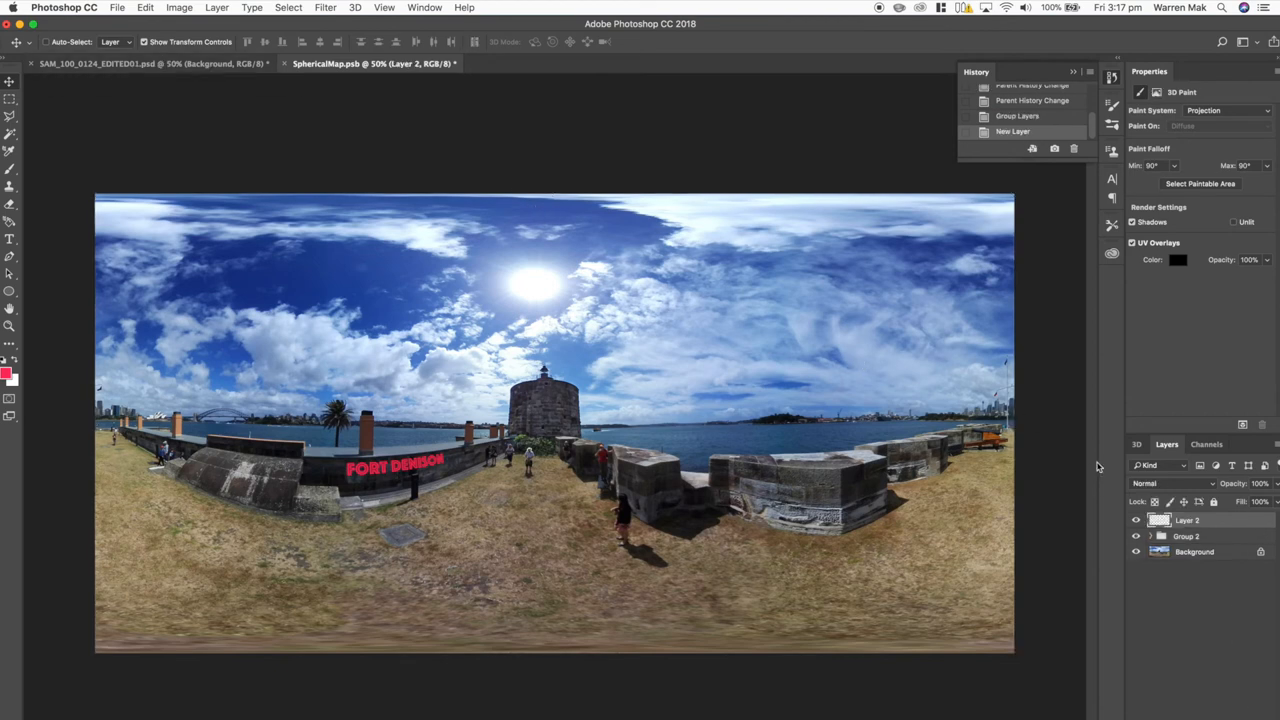
left_click(1162, 536)
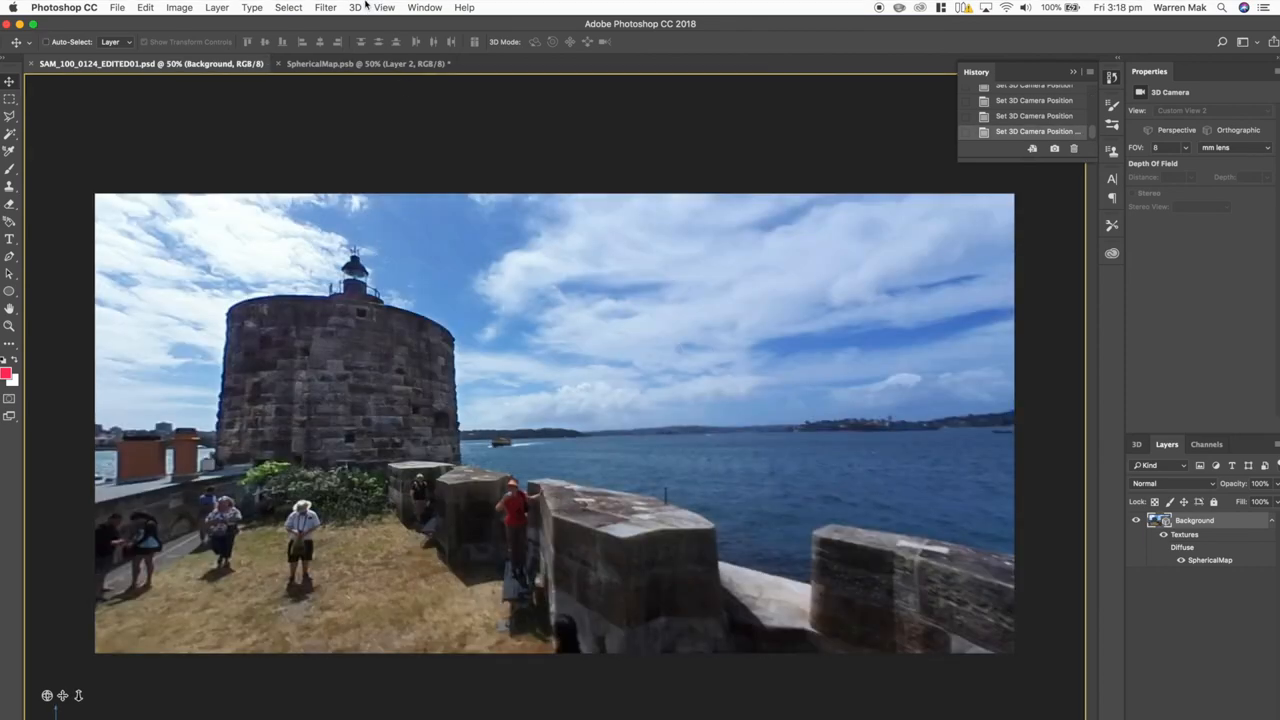
Run 3D > Spherical Panorama > New Panorama Layer From Selected Layer(s)
left_click(354, 7)
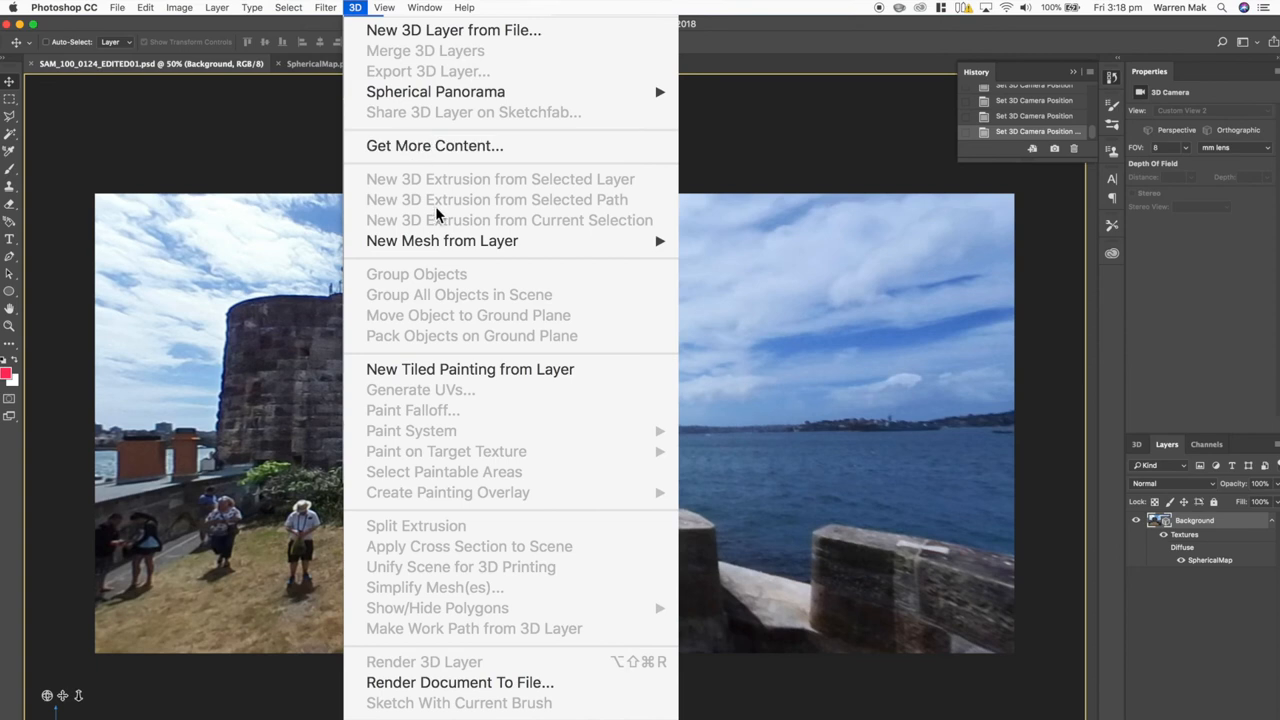
mouse_move(435, 91)
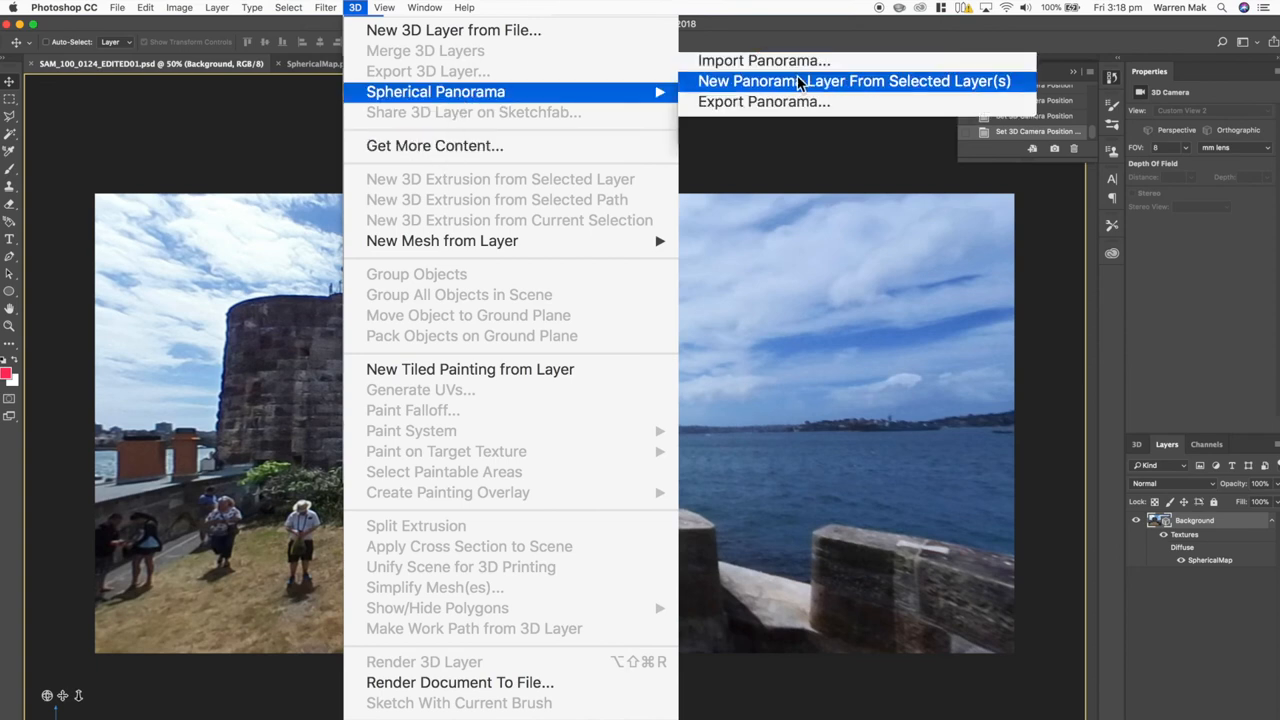
left_click(853, 81)
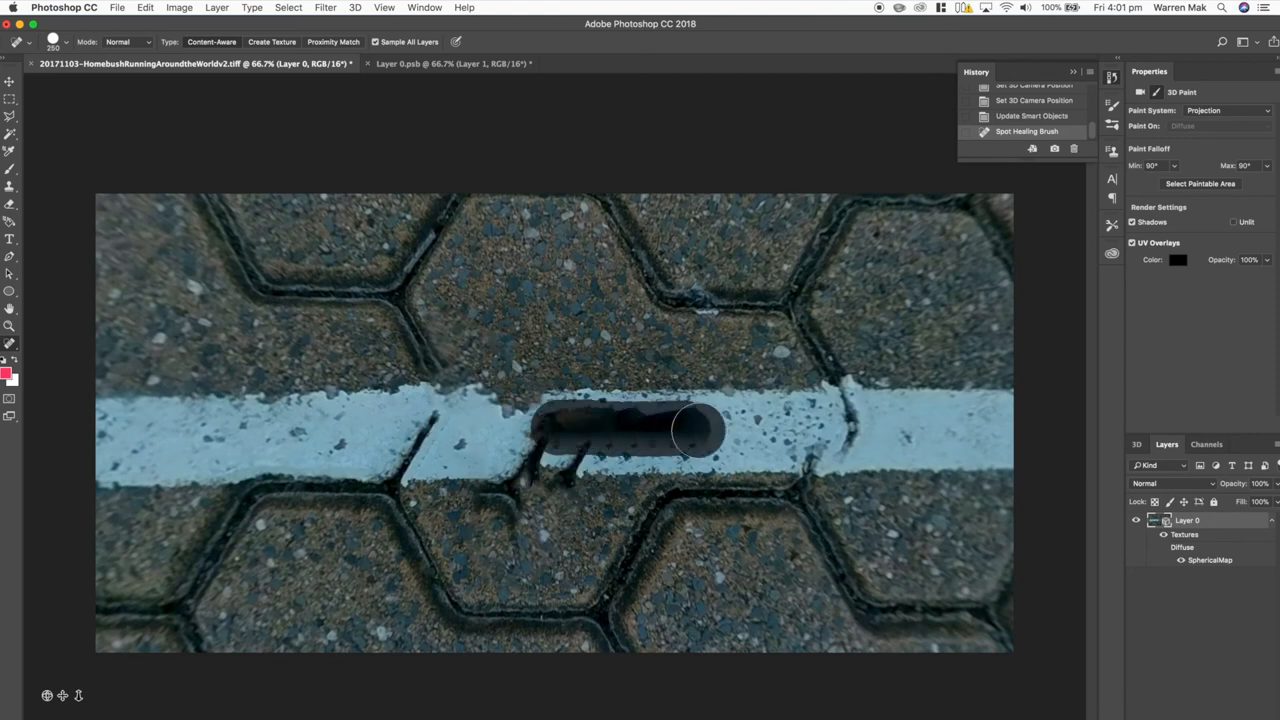
Spot-heal the tripod and the remaining dark patch on the white pavement line
left_click_drag(680, 430, 513, 555)
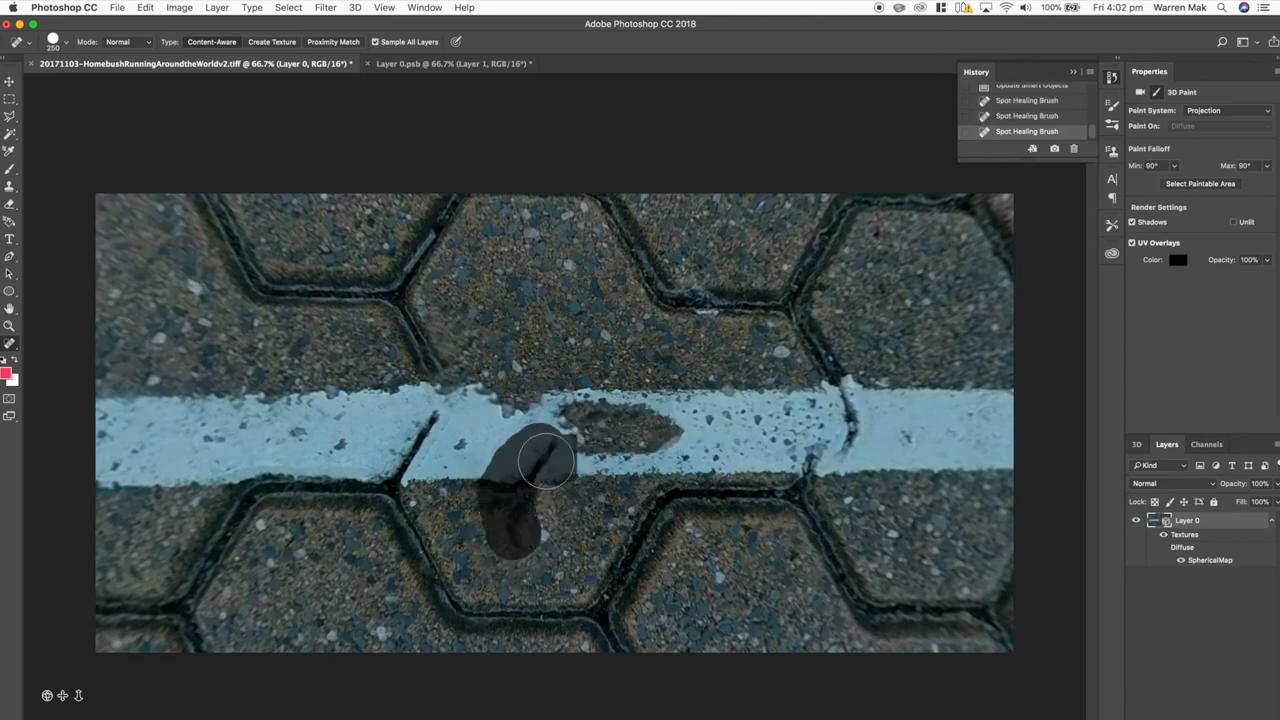
left_click(545, 460)
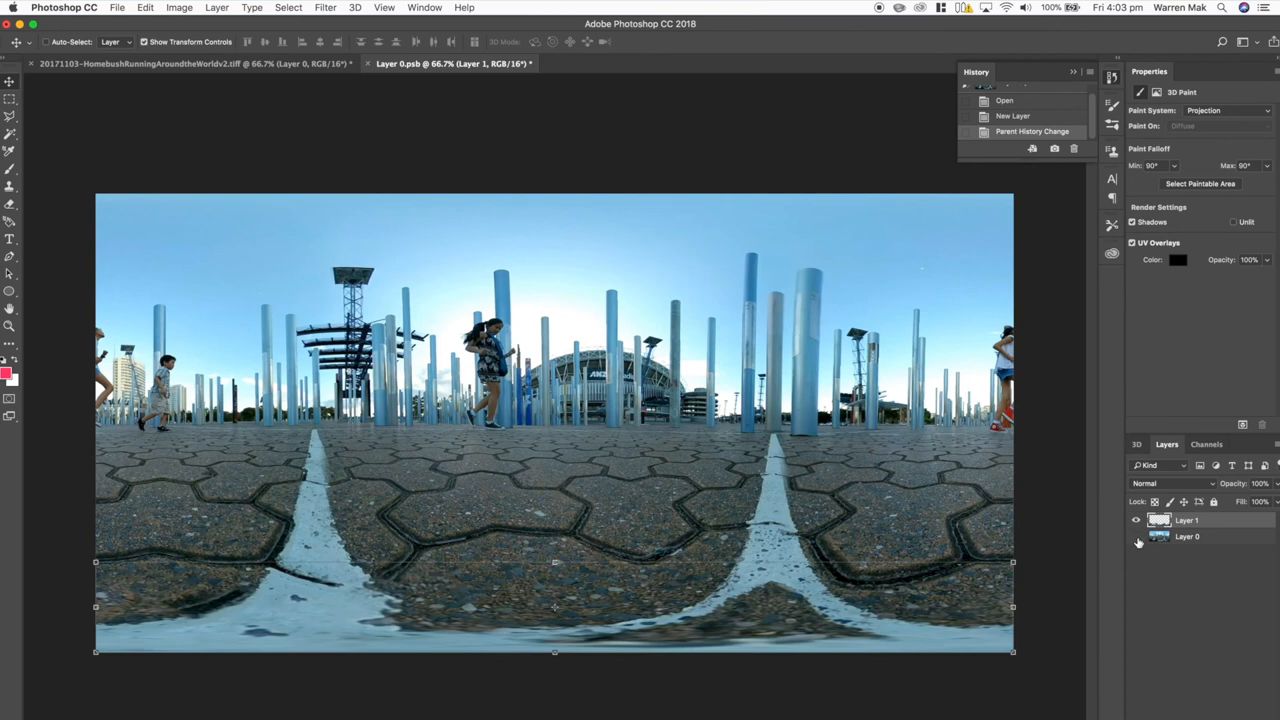
Hide Layer 0 to reveal the retouched ground strip and bring up the File menu
left_click(1135, 537)
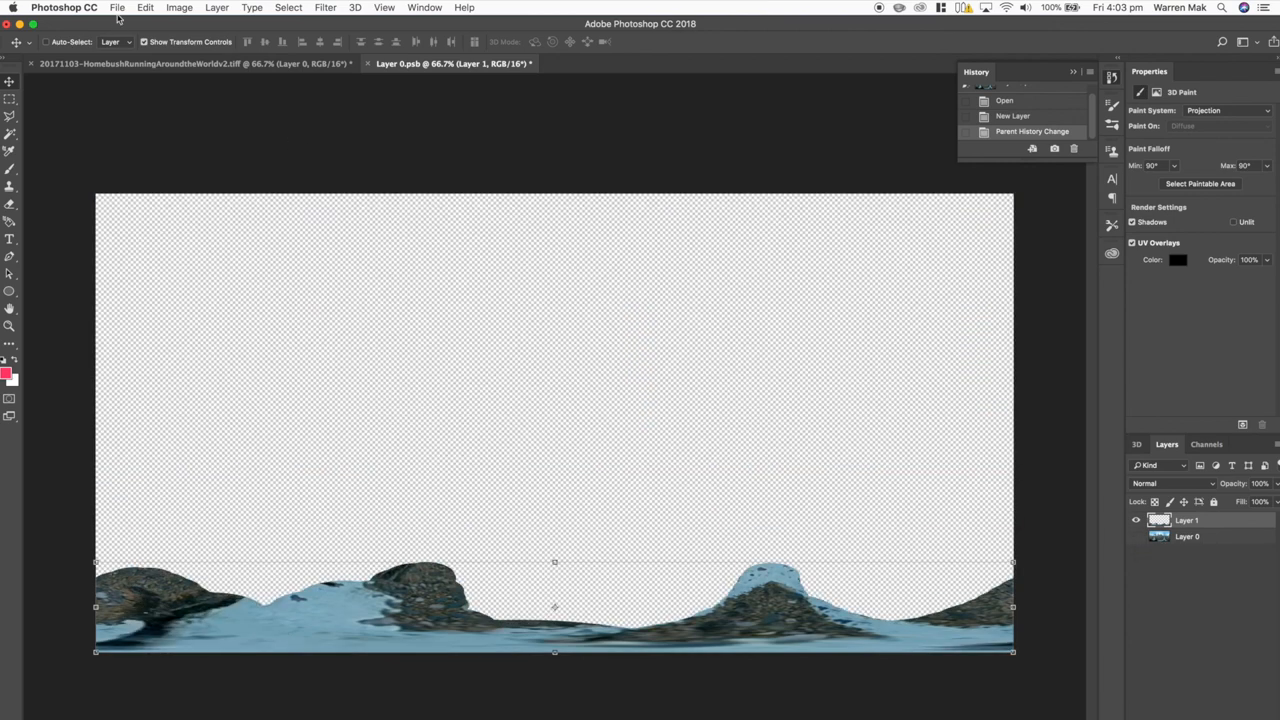
left_click(117, 7)
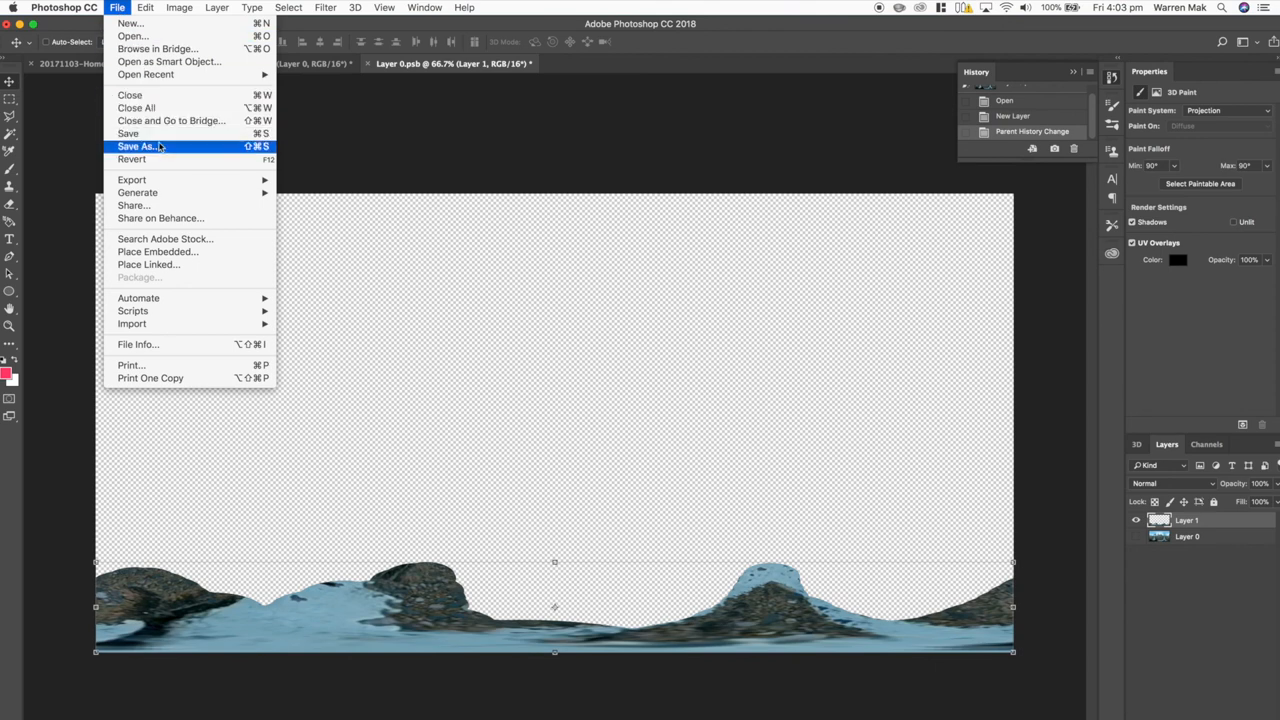